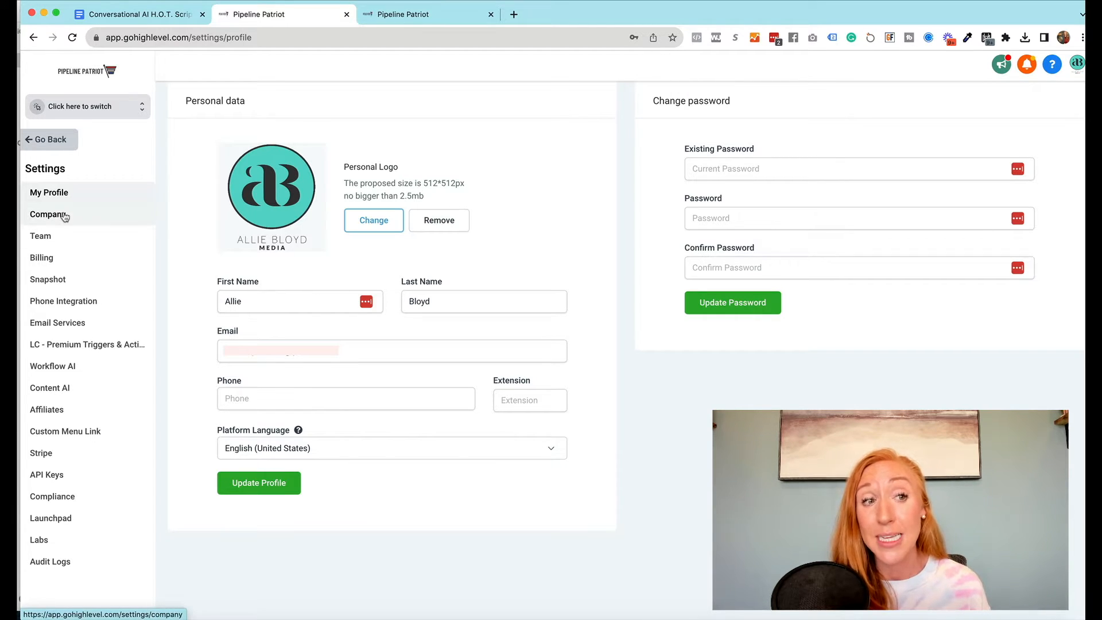
Review the agency Company settings down to the Conversation AI option, then go to the sub-account Launchpad
{"action": "left_click", "coordinate": [48, 214]}
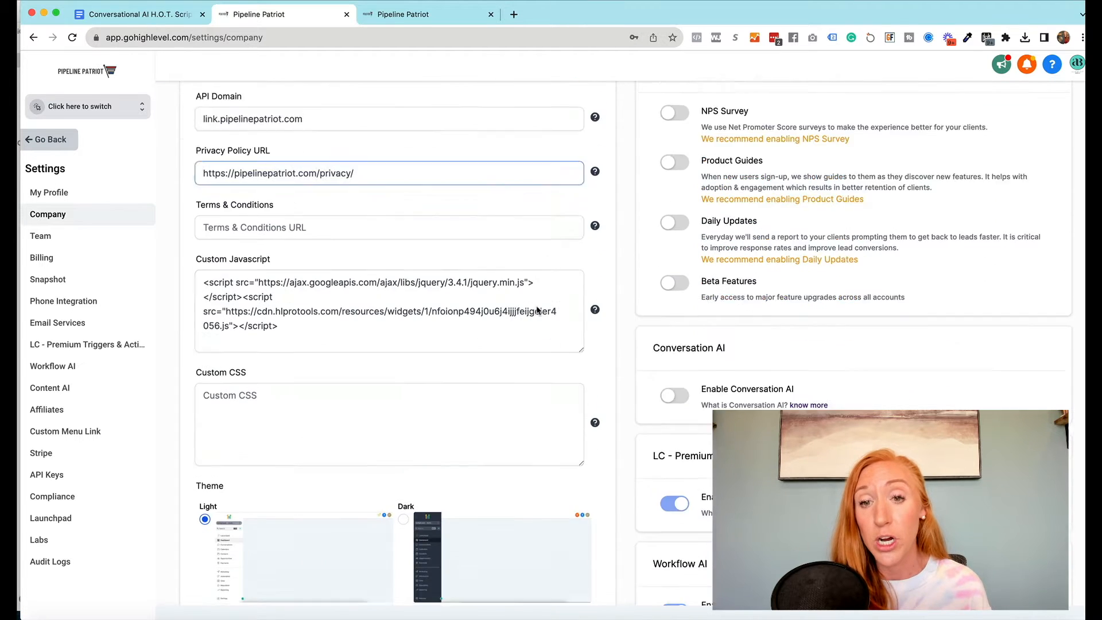
{"action": "scroll", "scroll_direction": "down", "scroll_amount": 3}
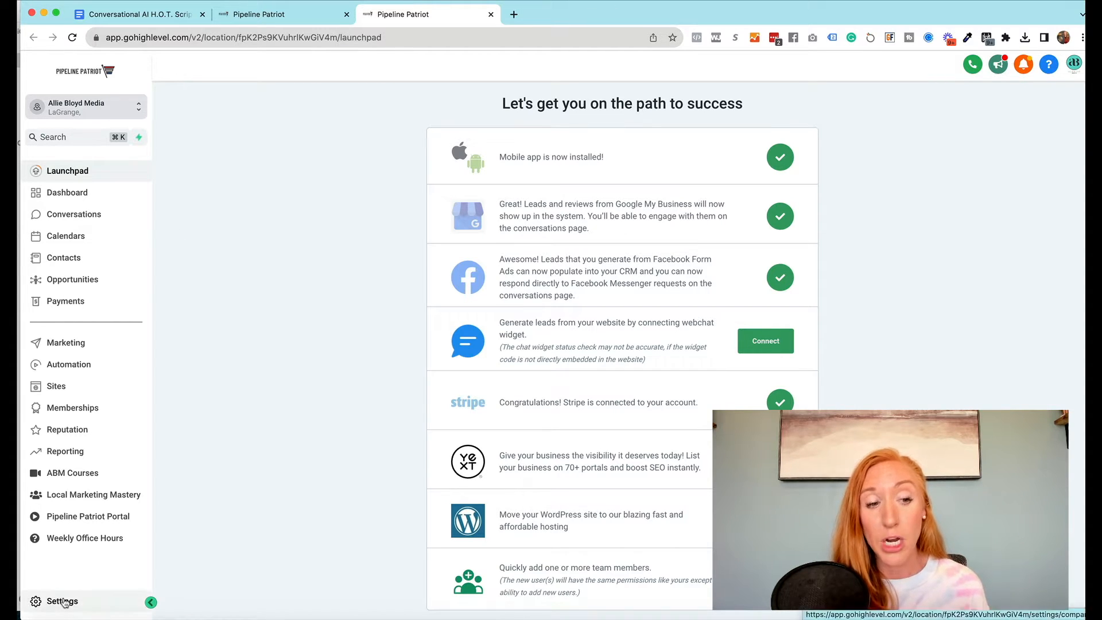
Review the sub-account's Conversation AI Bot Settings: preferences, supported channels and auto-pilot options
{"action": "left_click", "coordinate": [63, 601]}
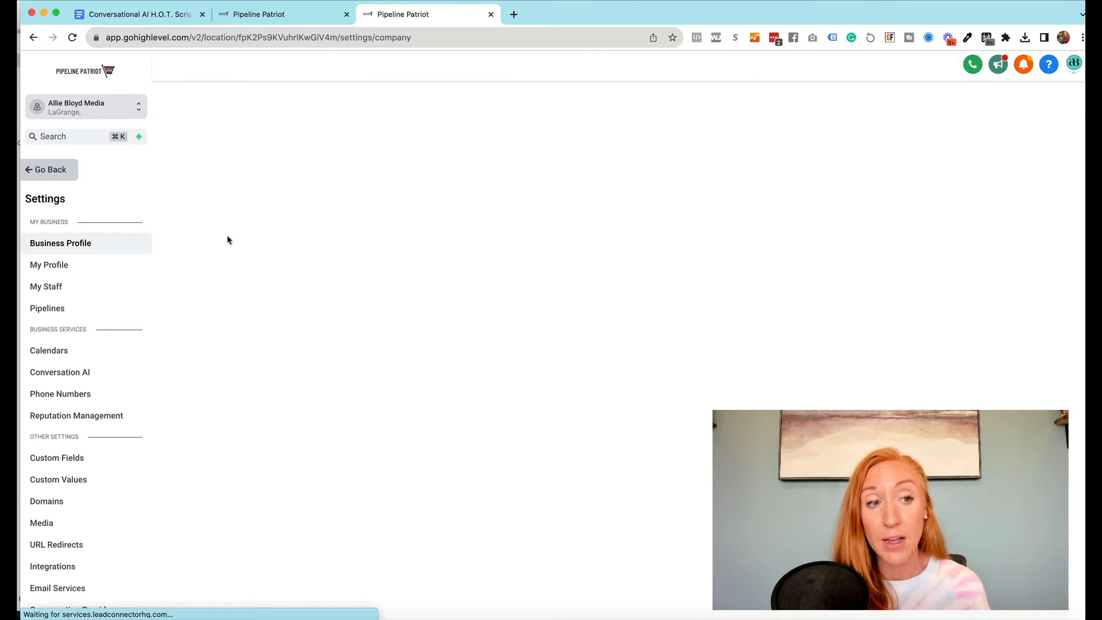
{"action": "left_click", "coordinate": [59, 371]}
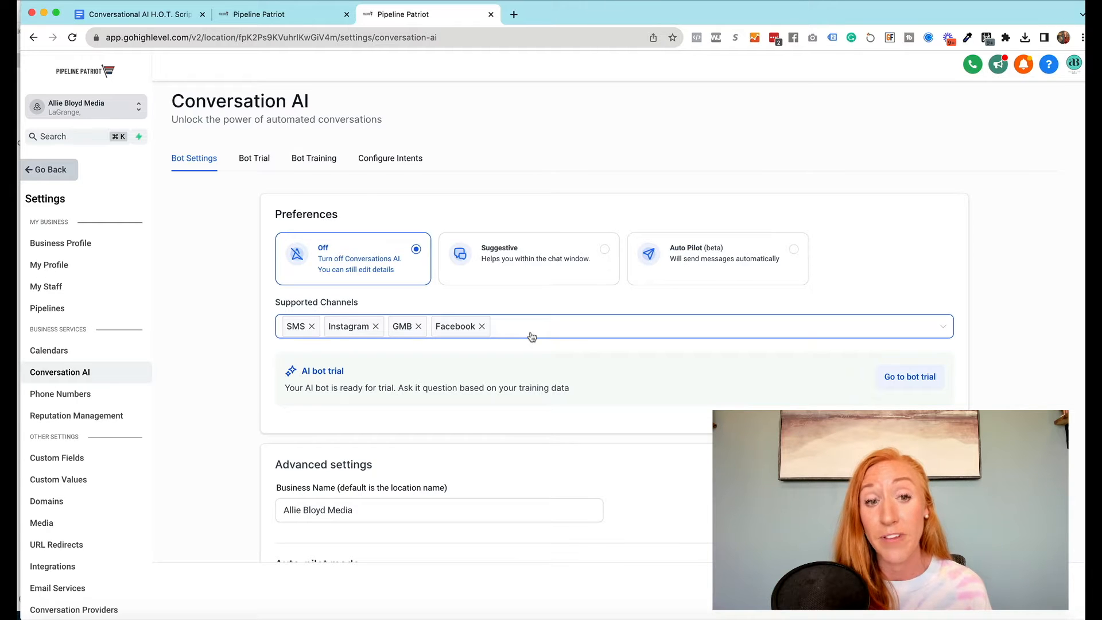
{"action": "scroll", "scroll_direction": "down", "scroll_amount": 3}
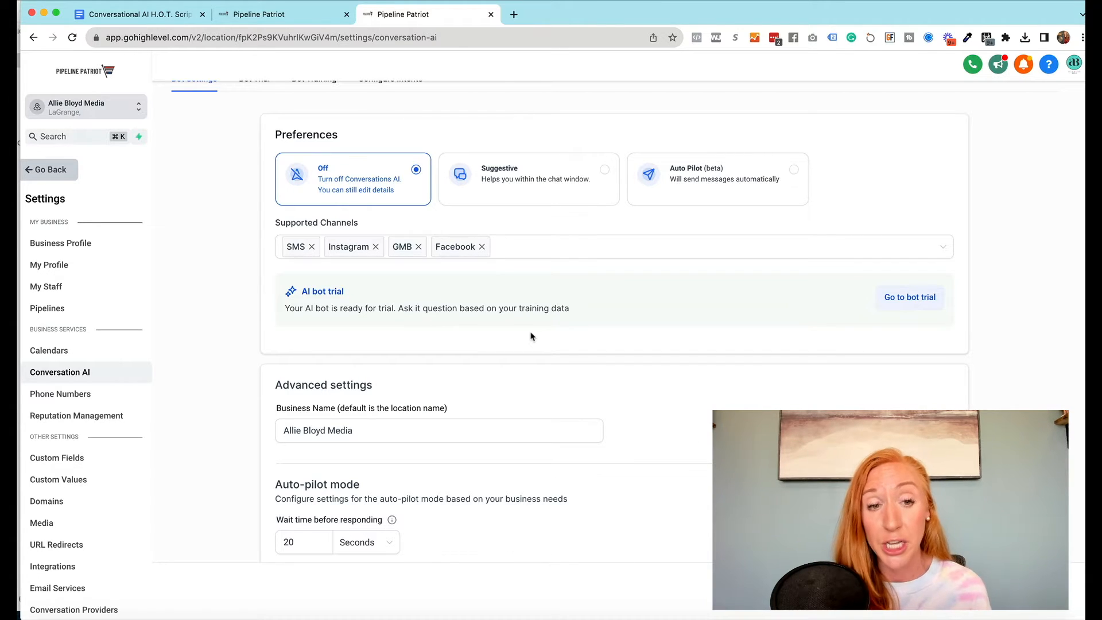
{"action": "scroll", "scroll_direction": "down", "scroll_amount": 3}
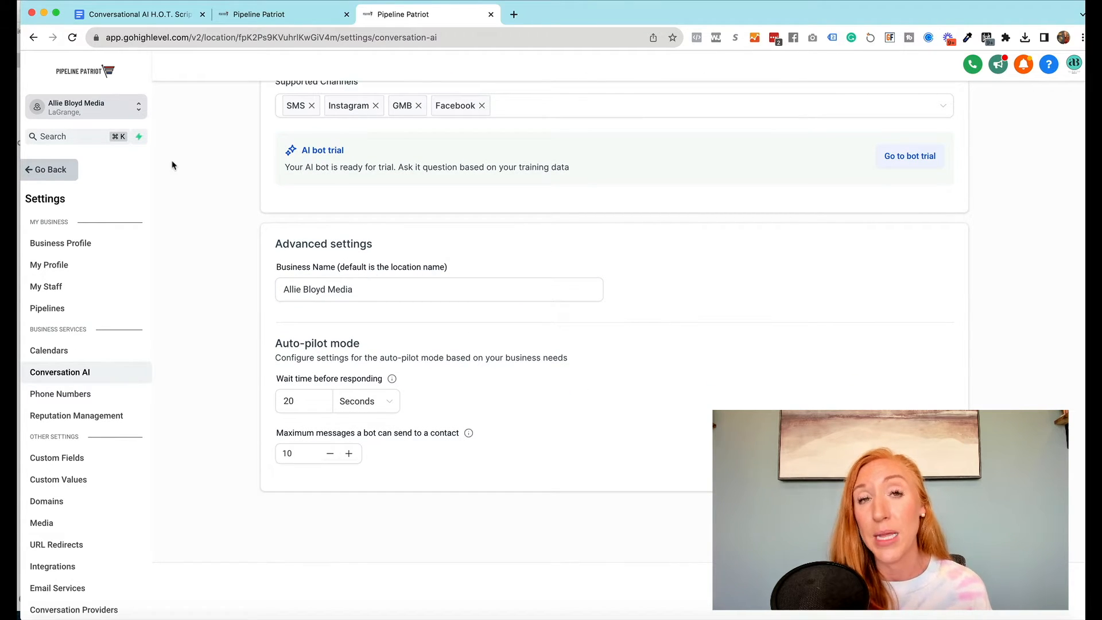
{"action": "mouse_move", "coordinate": [297, 208]}
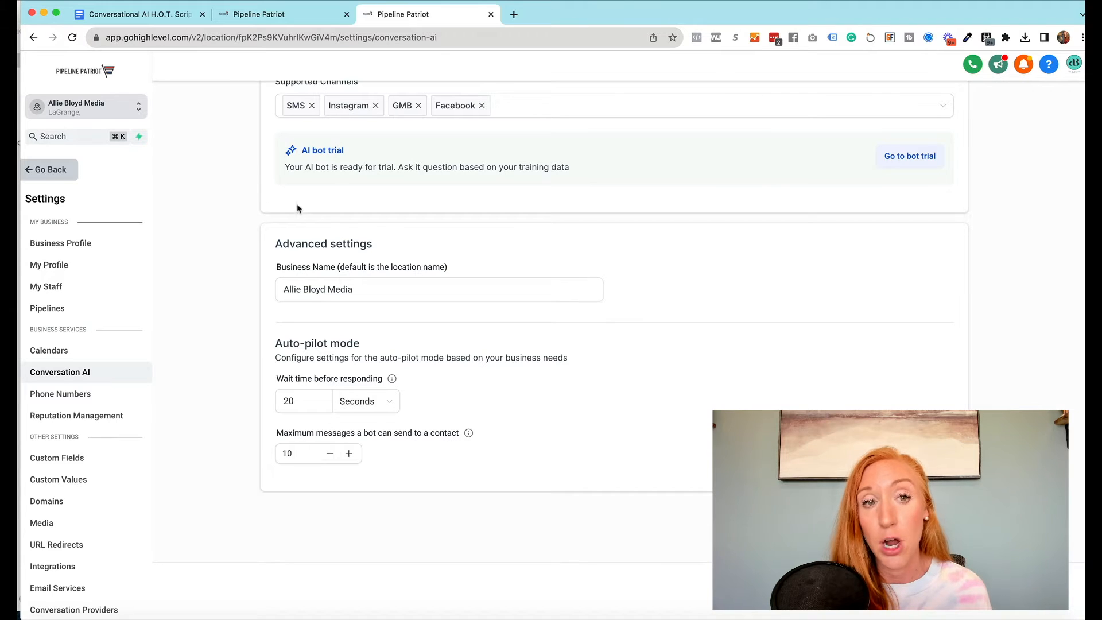
{"action": "mouse_move", "coordinate": [79, 118]}
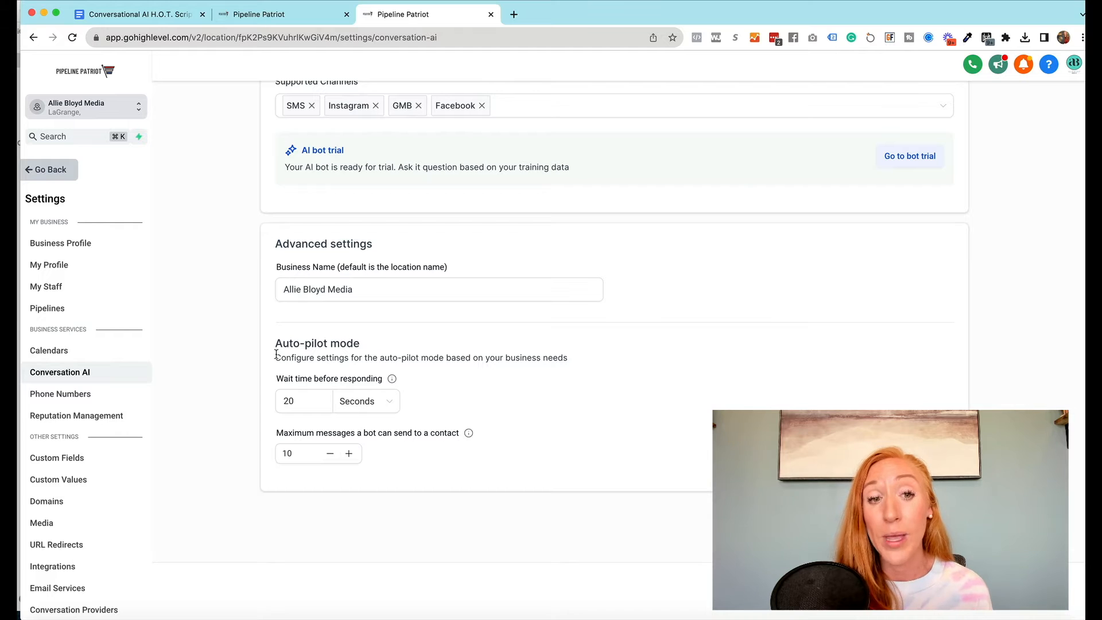
{"action": "left_click", "coordinate": [304, 401]}
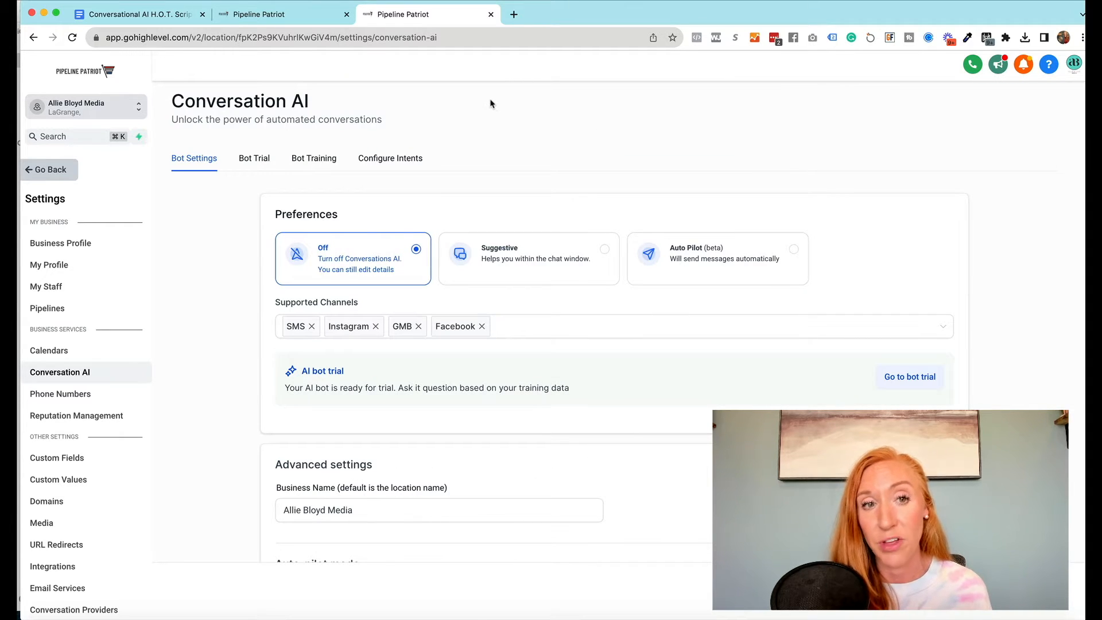
Enable the Appointment Booking intent using the Book Your First Step Success Call calendar
{"action": "left_click", "coordinate": [253, 157]}
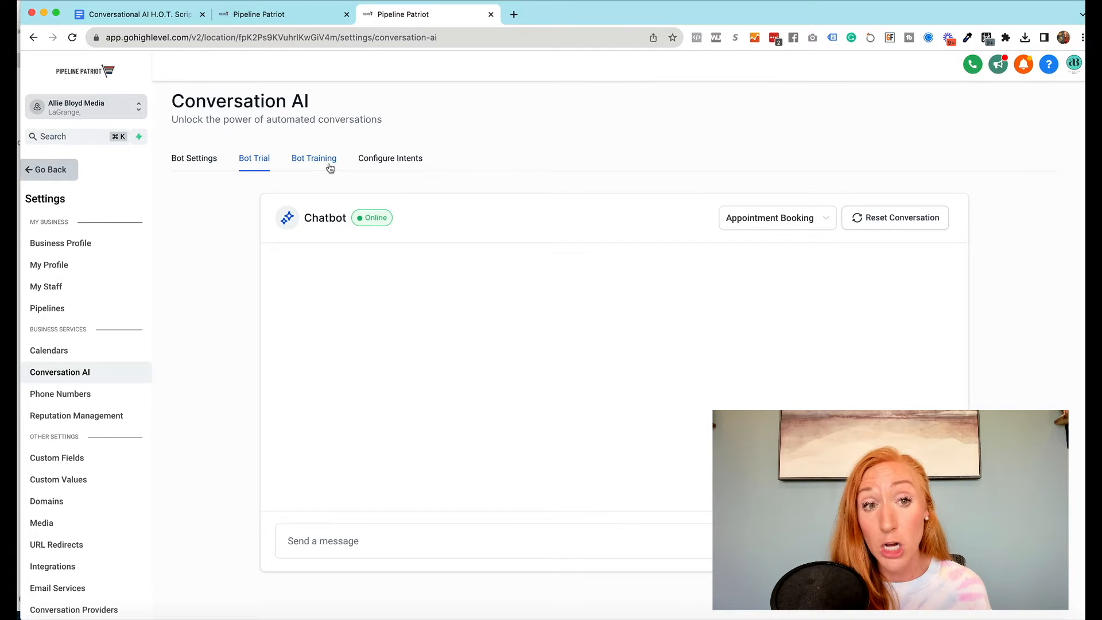
{"action": "left_click", "coordinate": [314, 158]}
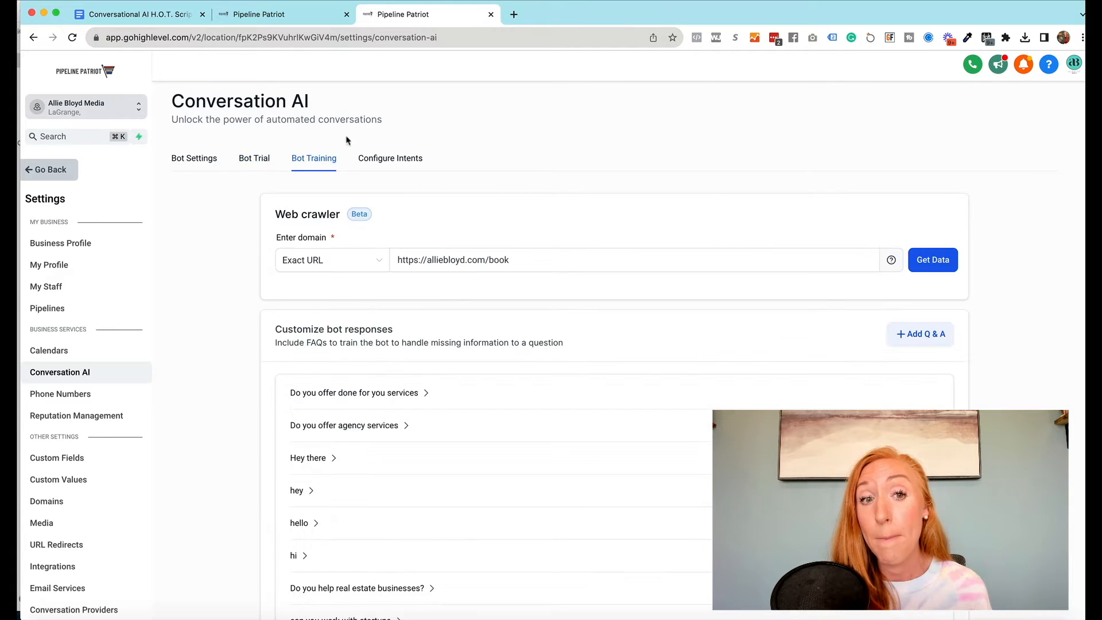
{"action": "left_click", "coordinate": [389, 158]}
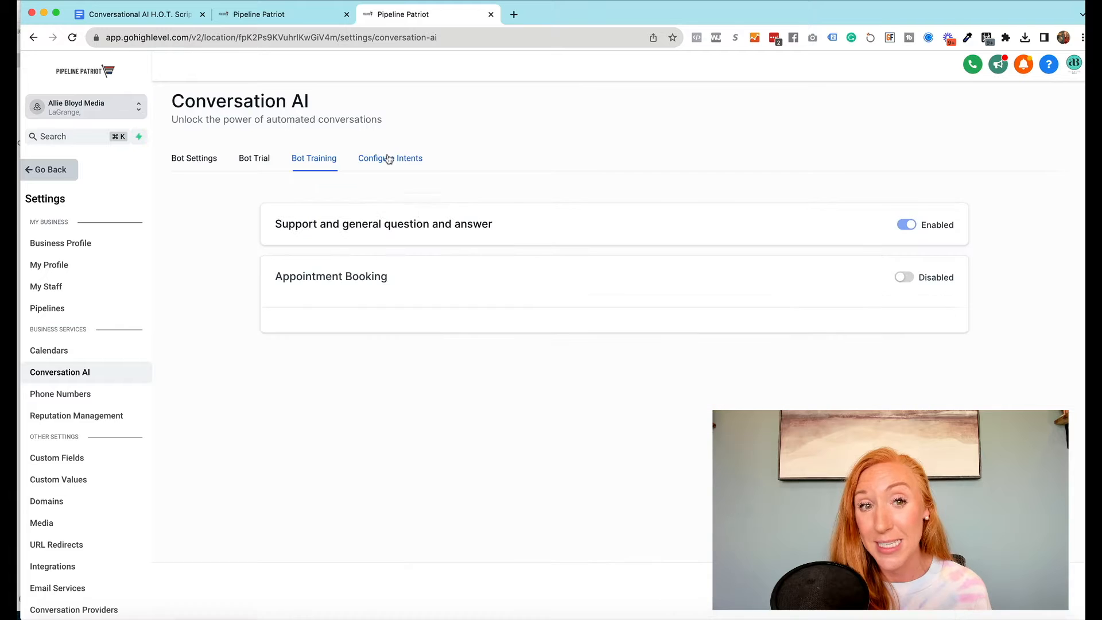
{"action": "left_click", "coordinate": [904, 277]}
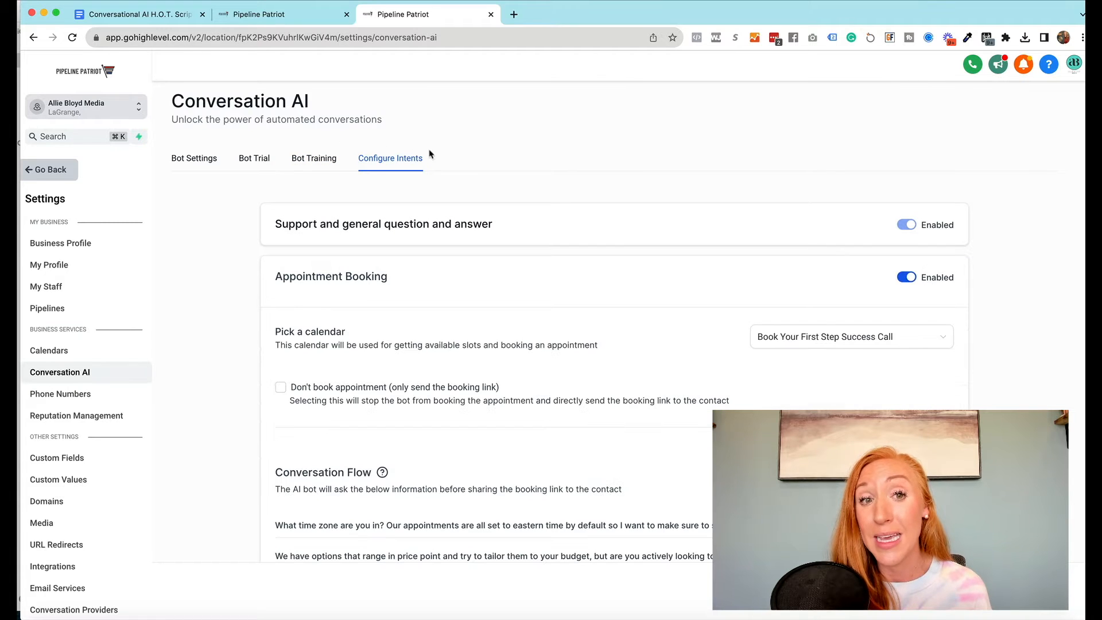
{"action": "mouse_move", "coordinate": [454, 179]}
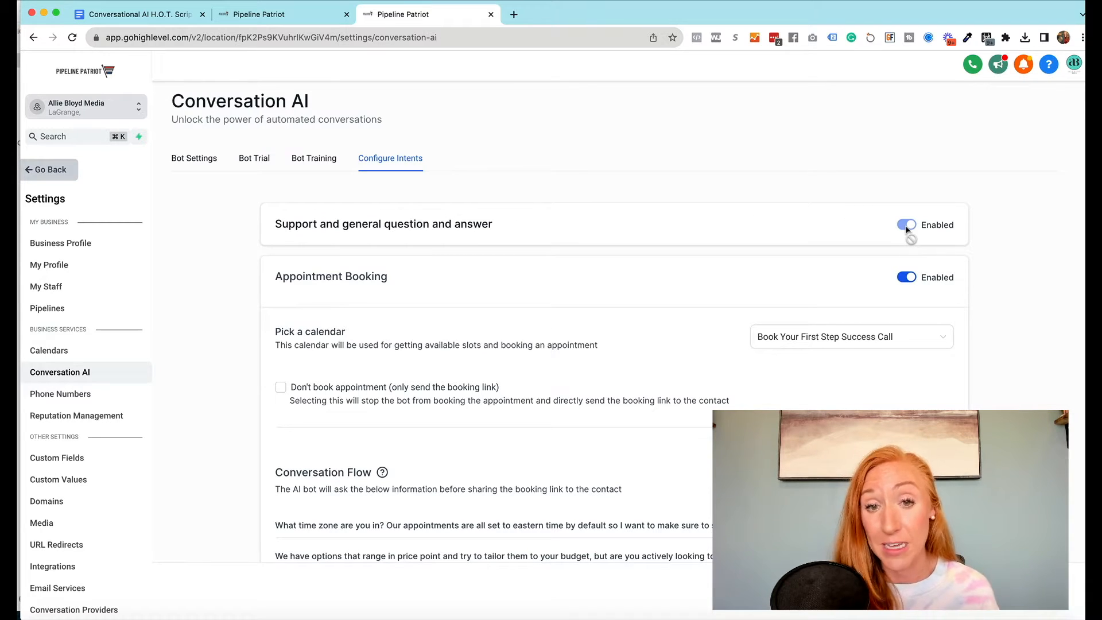
{"action": "scroll", "scroll_direction": "down", "scroll_amount": 3}
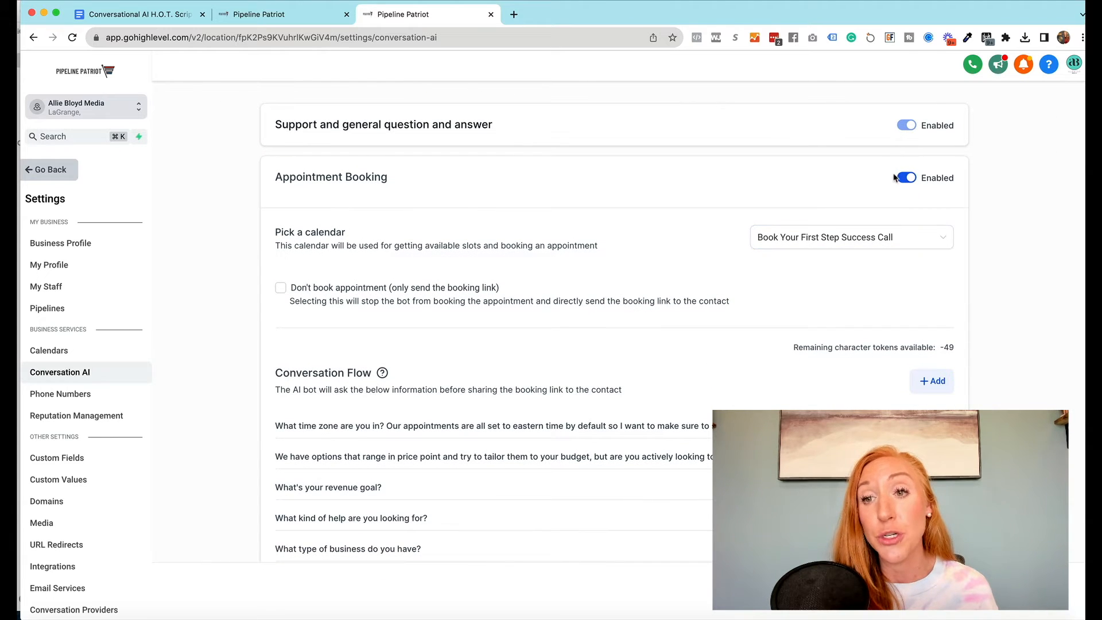
{"action": "mouse_move", "coordinate": [932, 178]}
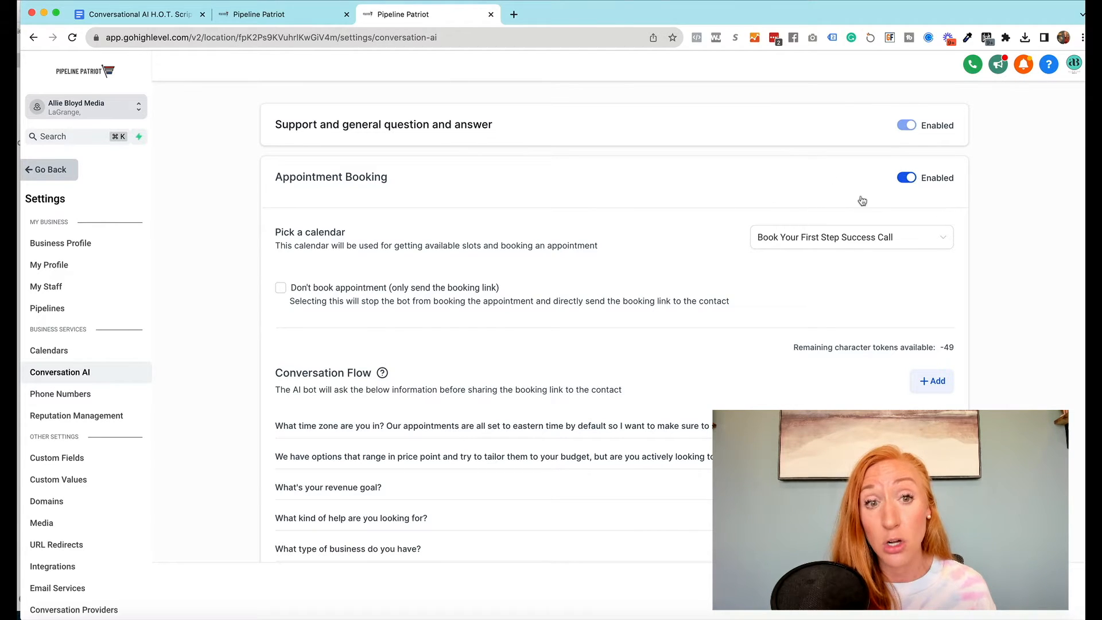
{"action": "left_click", "coordinate": [850, 237]}
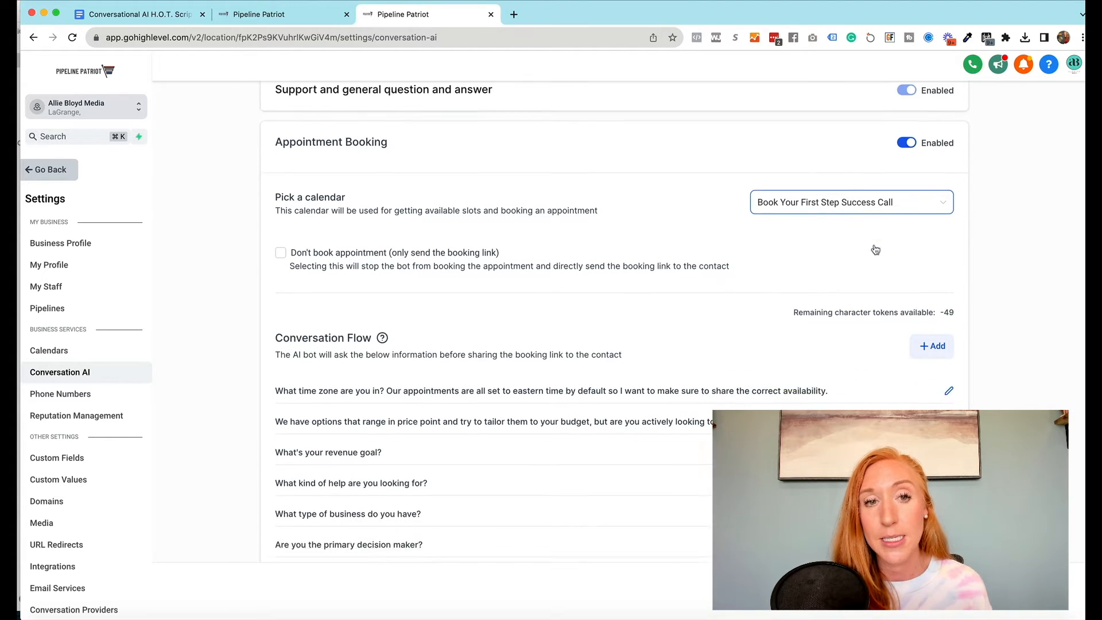
{"action": "scroll", "scroll_direction": "down", "scroll_amount": 3}
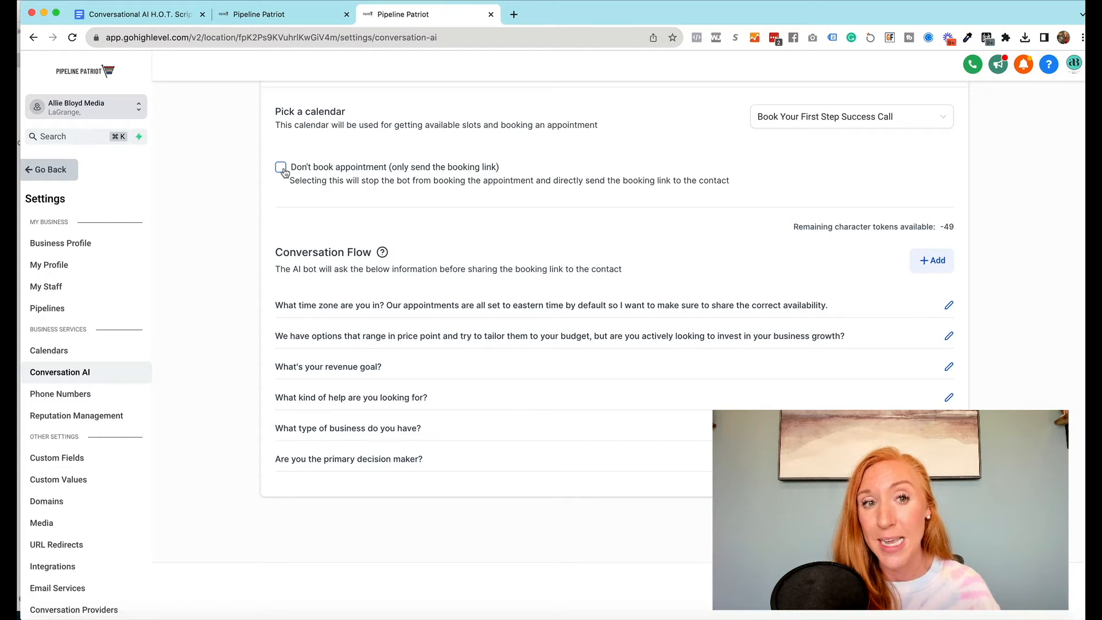
{"action": "left_click", "coordinate": [281, 167]}
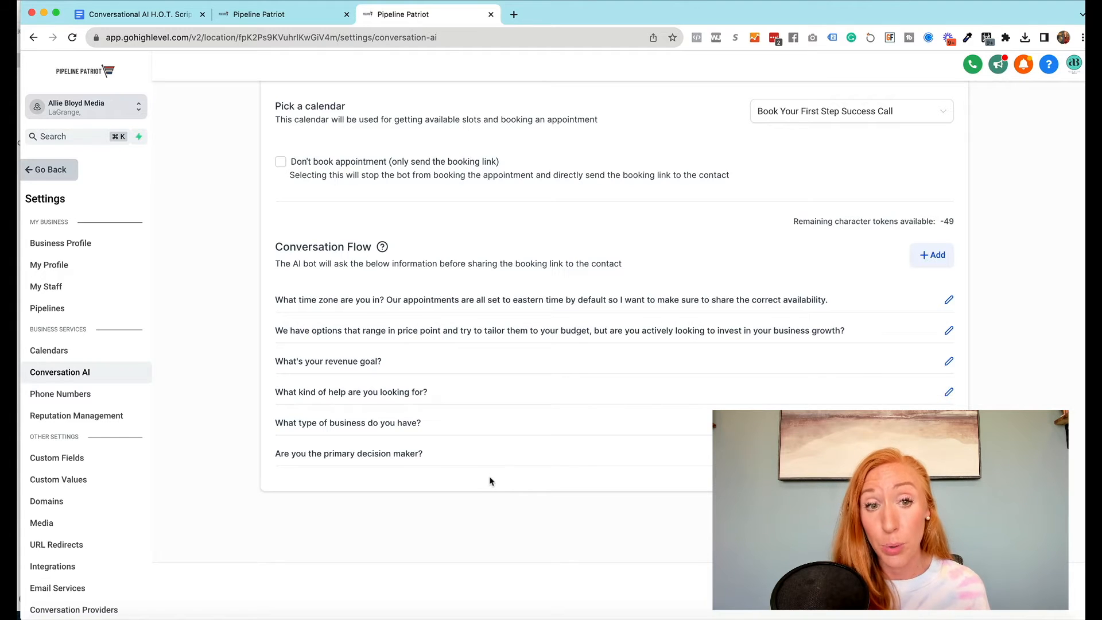
{"action": "mouse_move", "coordinate": [460, 449]}
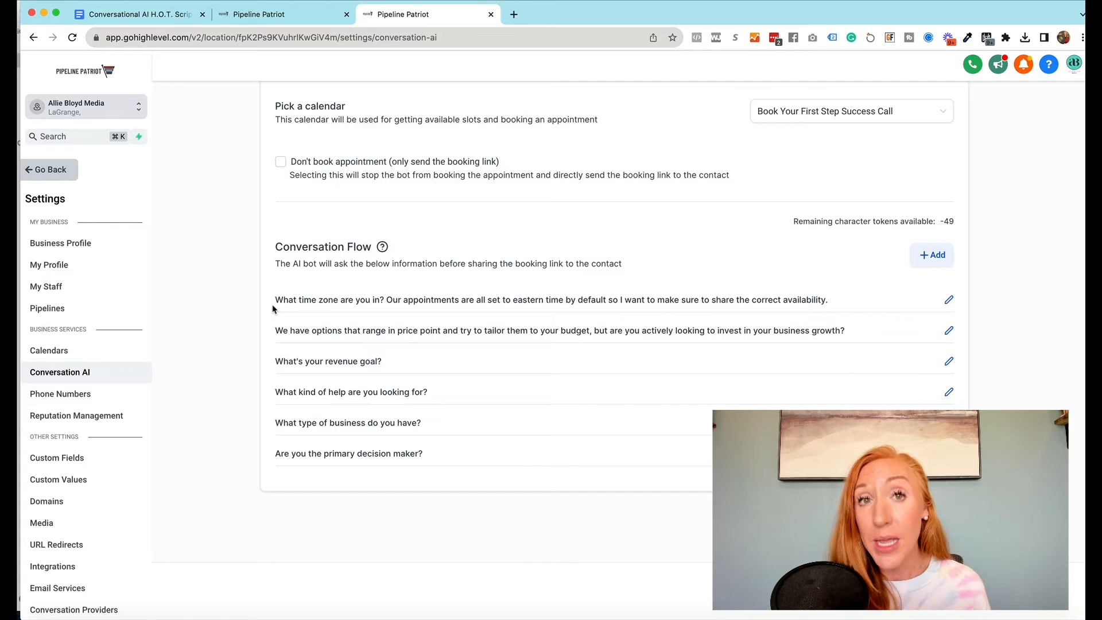
{"action": "mouse_move", "coordinate": [332, 532]}
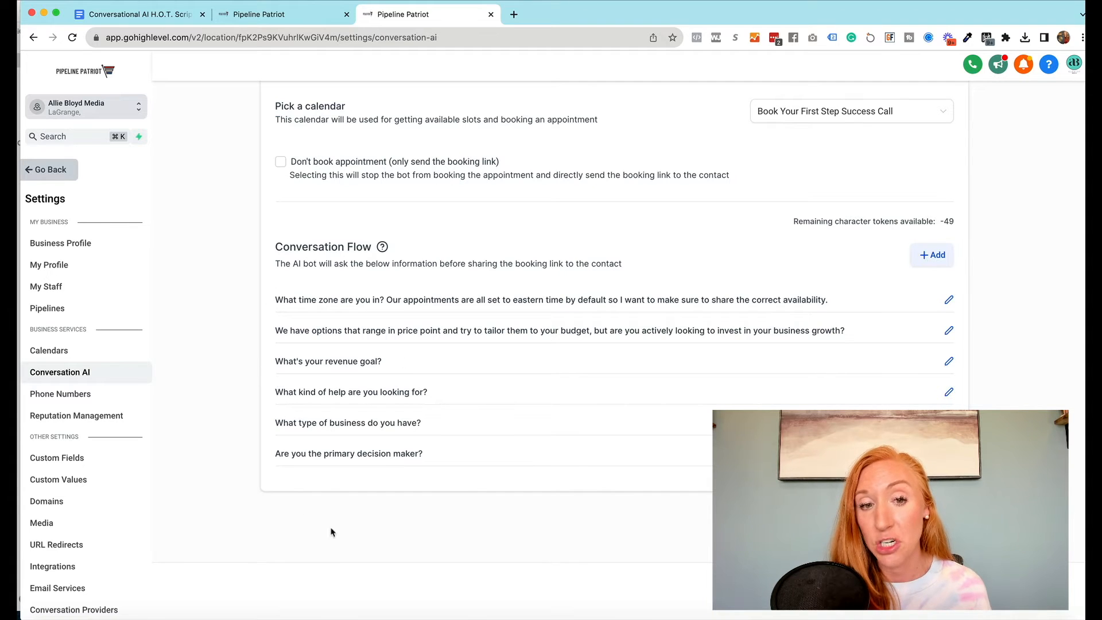
{"action": "mouse_move", "coordinate": [337, 529]}
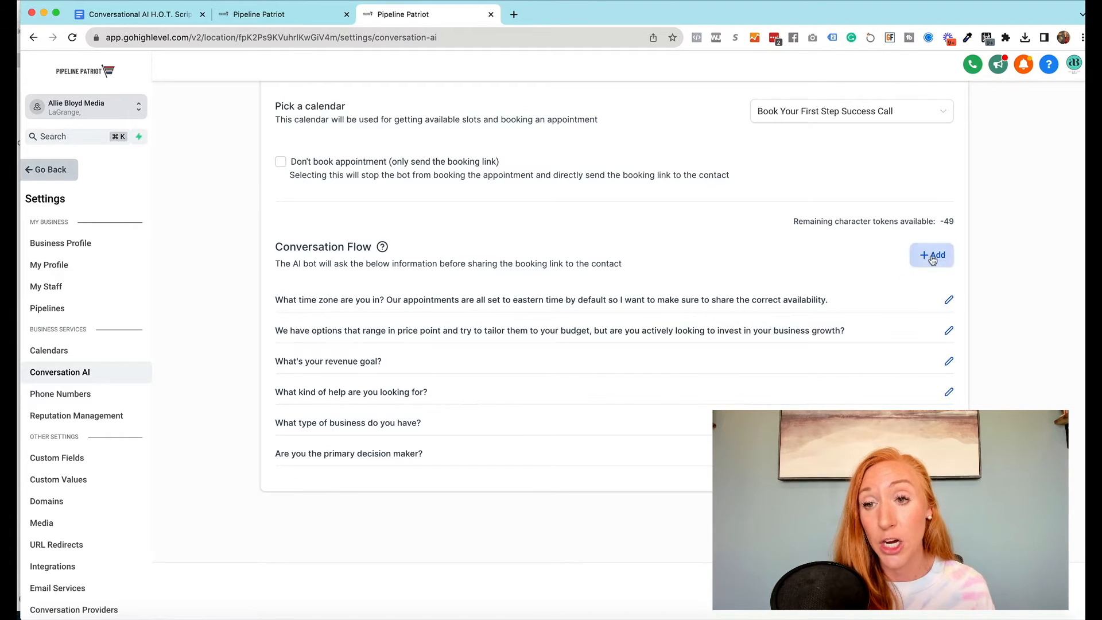
{"action": "left_click", "coordinate": [930, 254]}
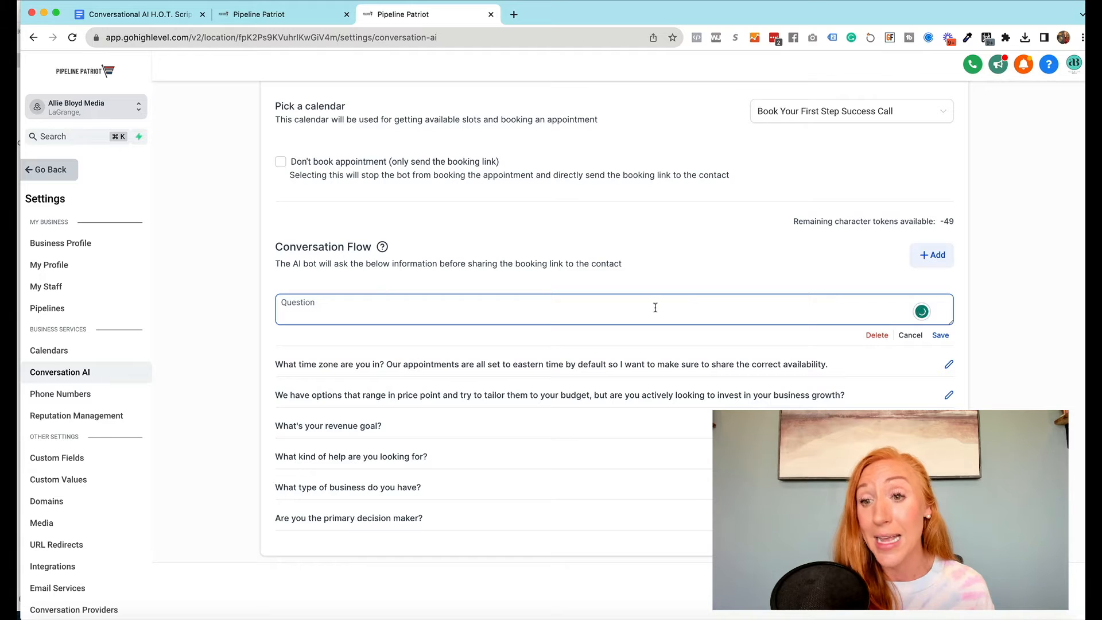
{"action": "left_click", "coordinate": [909, 335]}
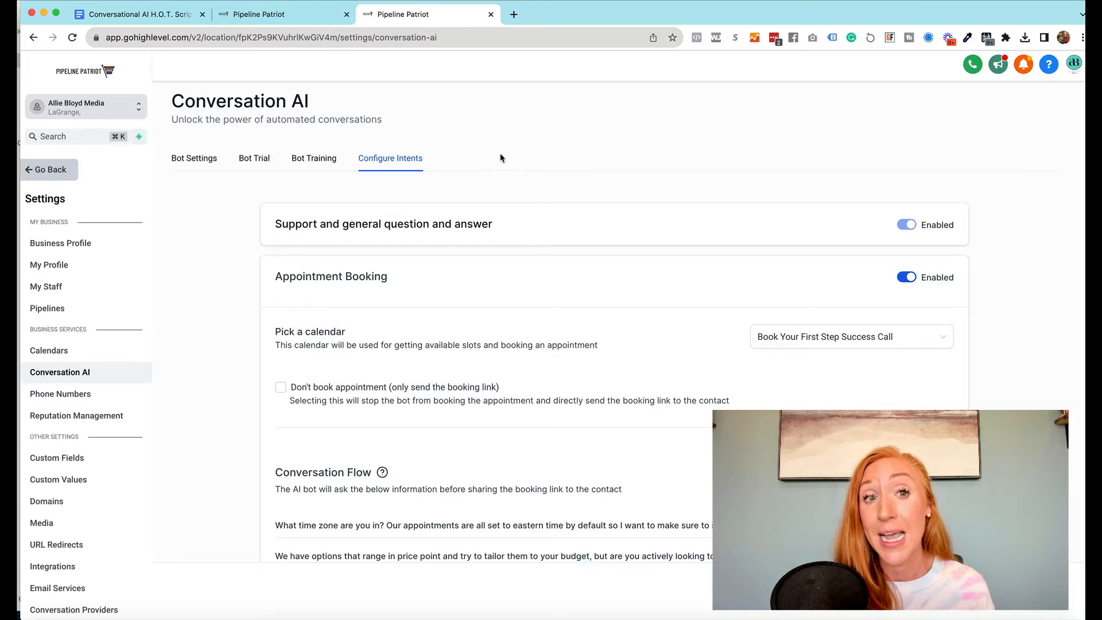
Crawl the exact booking page URL with Get Data, yielding 16 trained uploaded links
{"action": "left_click", "coordinate": [314, 158]}
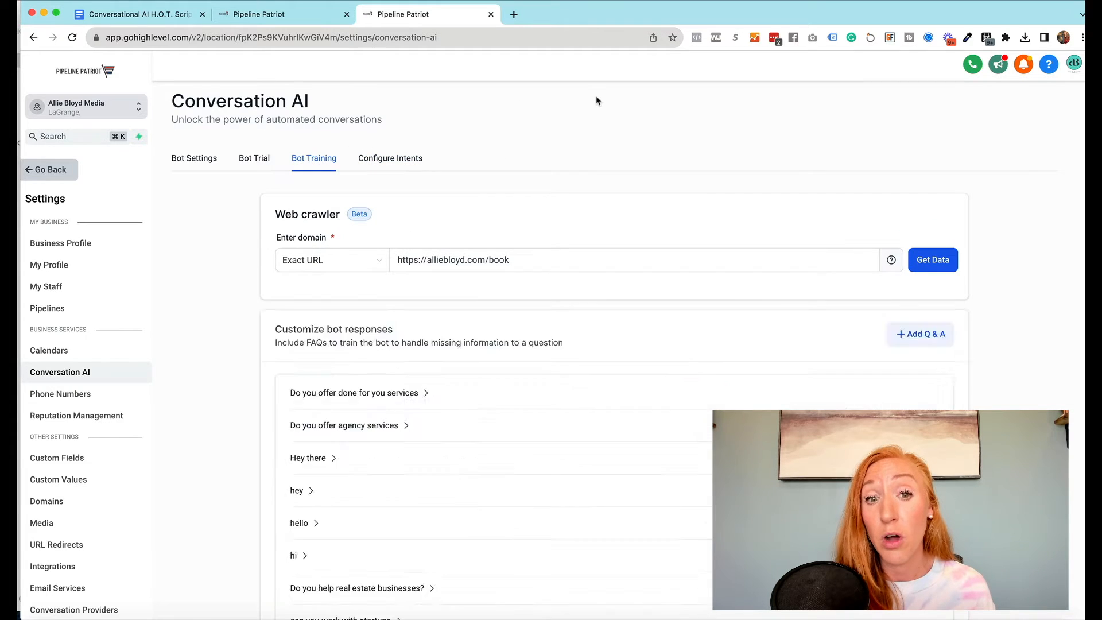
{"action": "left_click", "coordinate": [932, 260]}
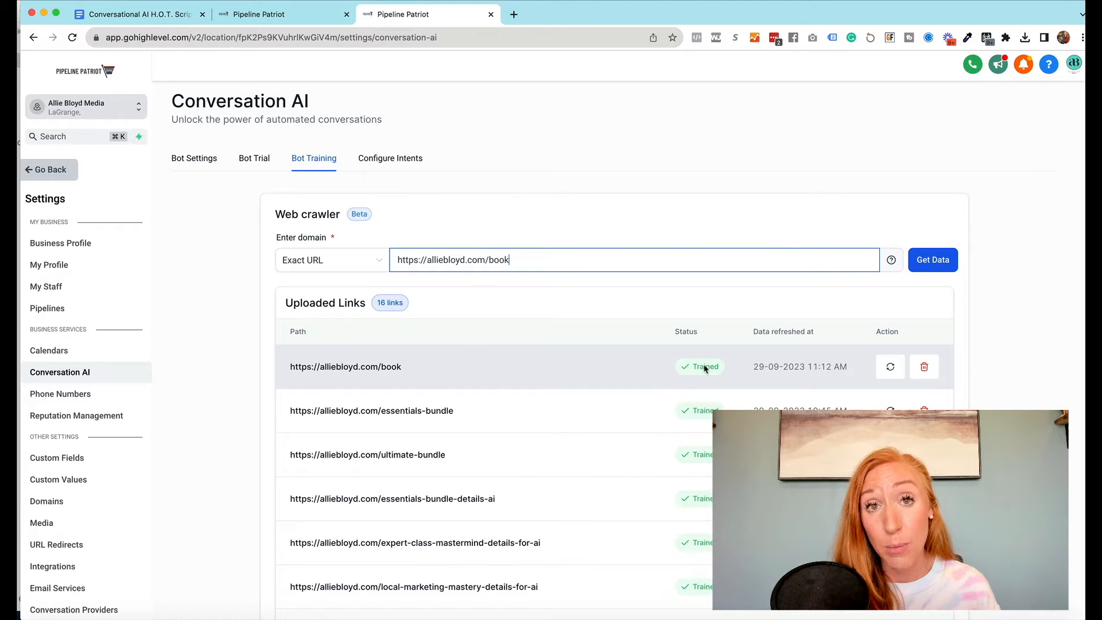
{"action": "mouse_move", "coordinate": [993, 336]}
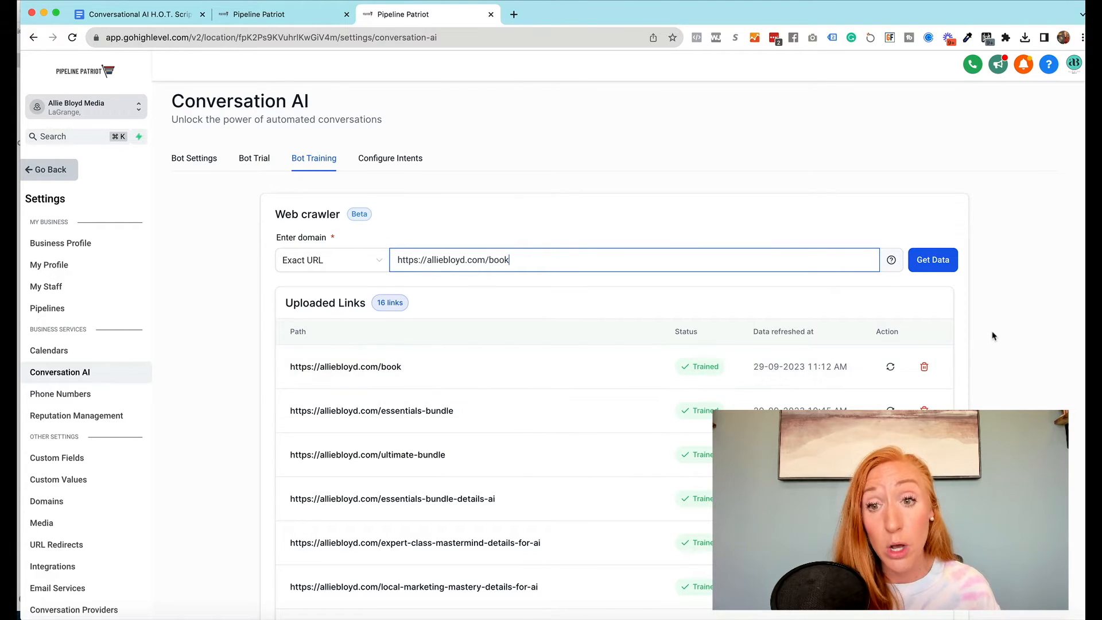
{"action": "scroll", "scroll_direction": "down", "scroll_amount": 3}
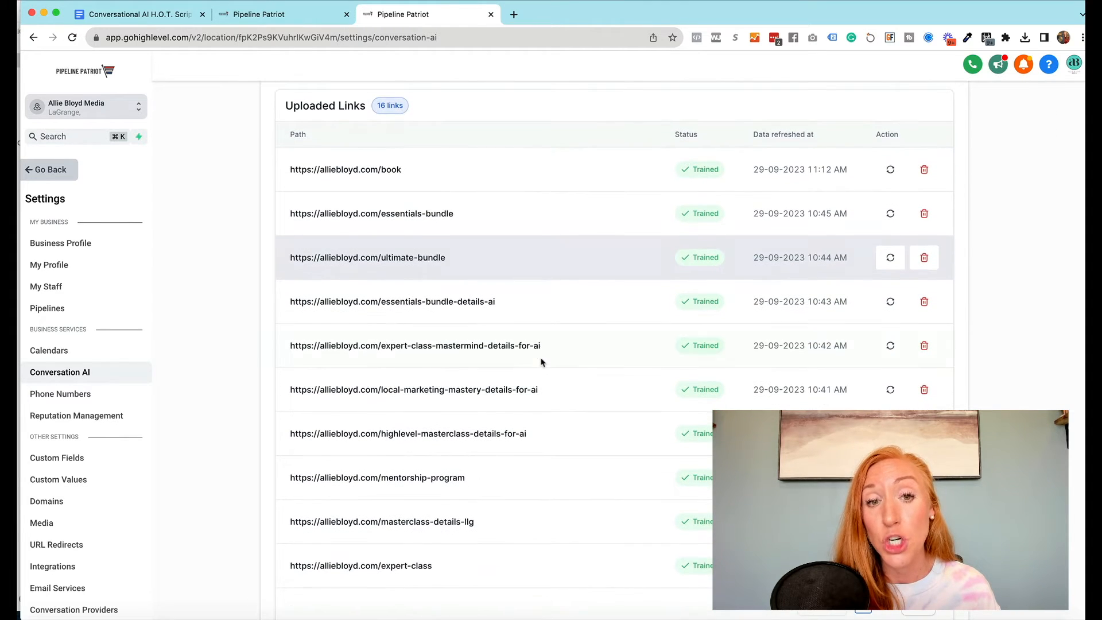
{"action": "mouse_move", "coordinate": [373, 281]}
{"action": "type", "text": "https://allieblyd.com/book"}
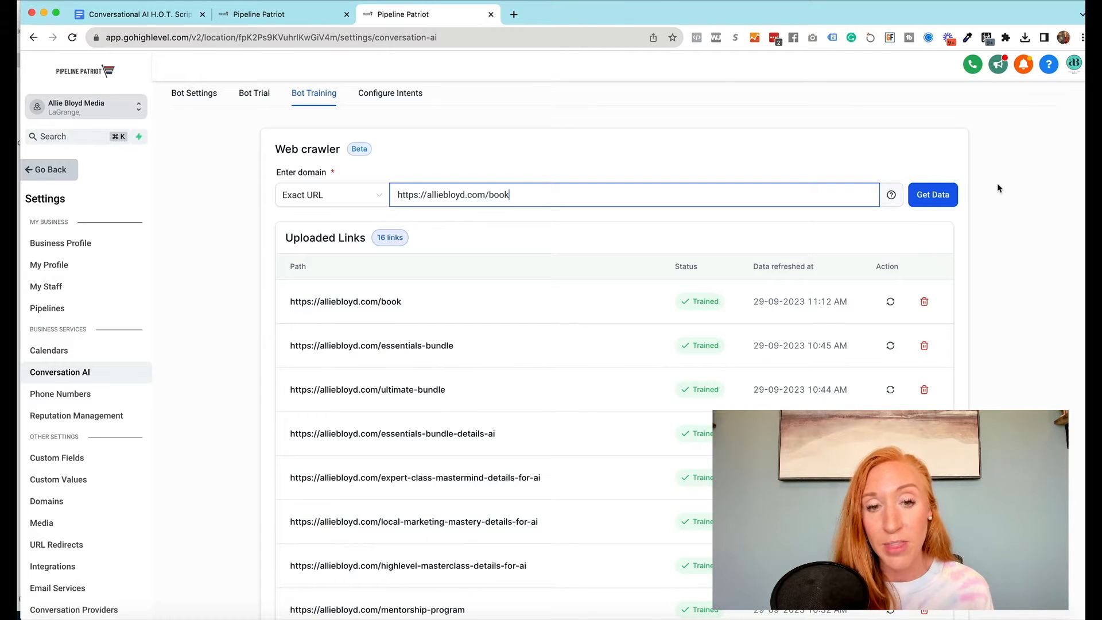
{"action": "scroll", "scroll_direction": "down", "scroll_amount": 3}
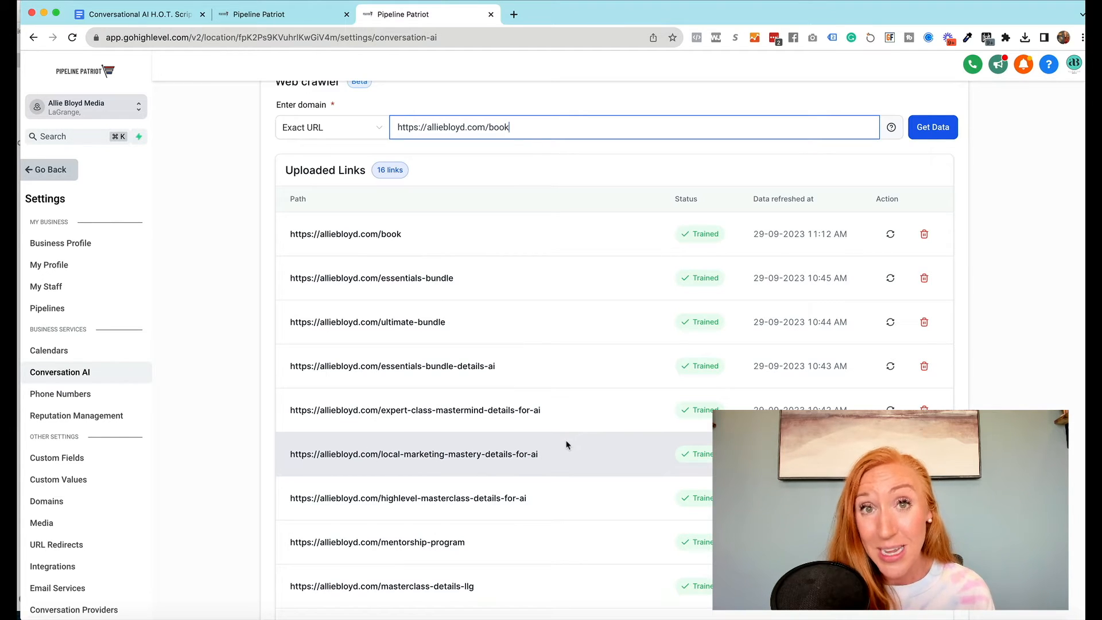
{"action": "mouse_move", "coordinate": [488, 444]}
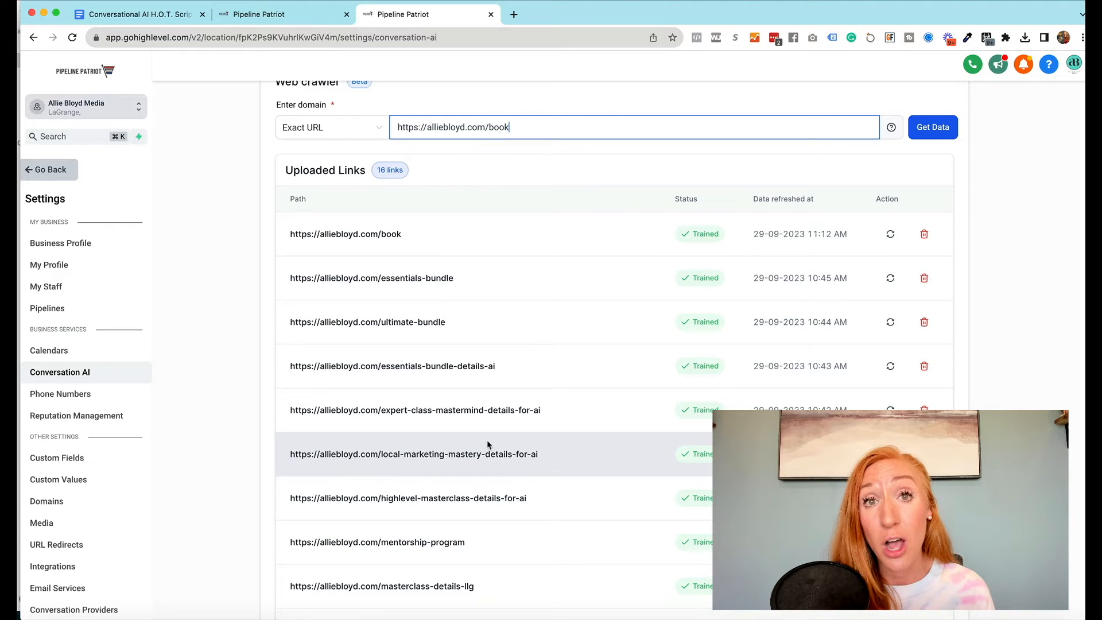
{"action": "mouse_move", "coordinate": [571, 494]}
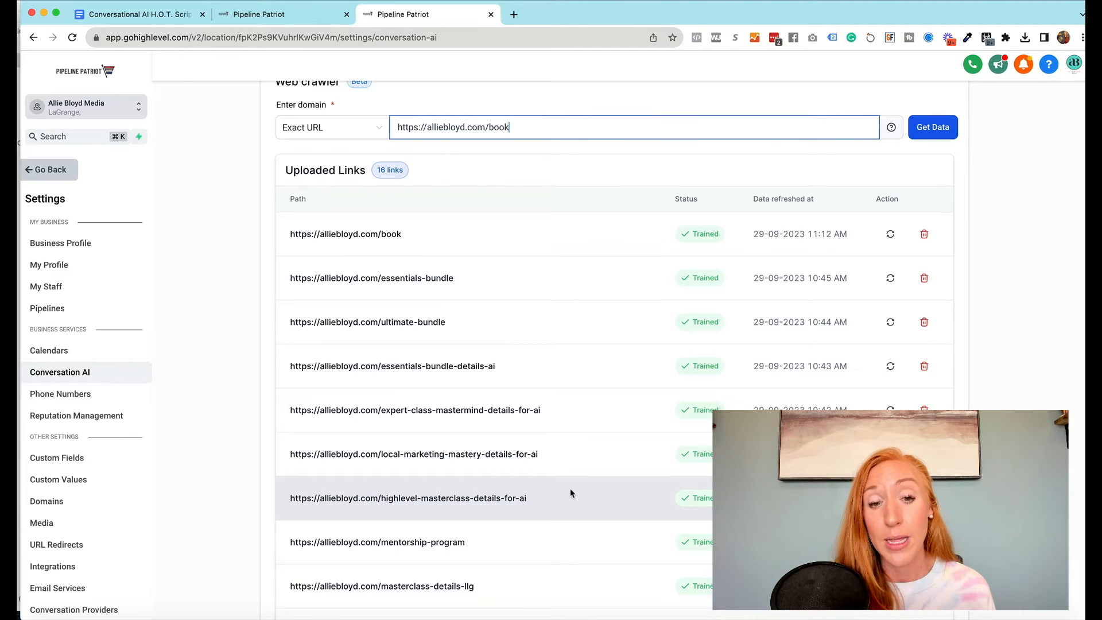
{"action": "scroll", "scroll_direction": "down", "scroll_amount": 3}
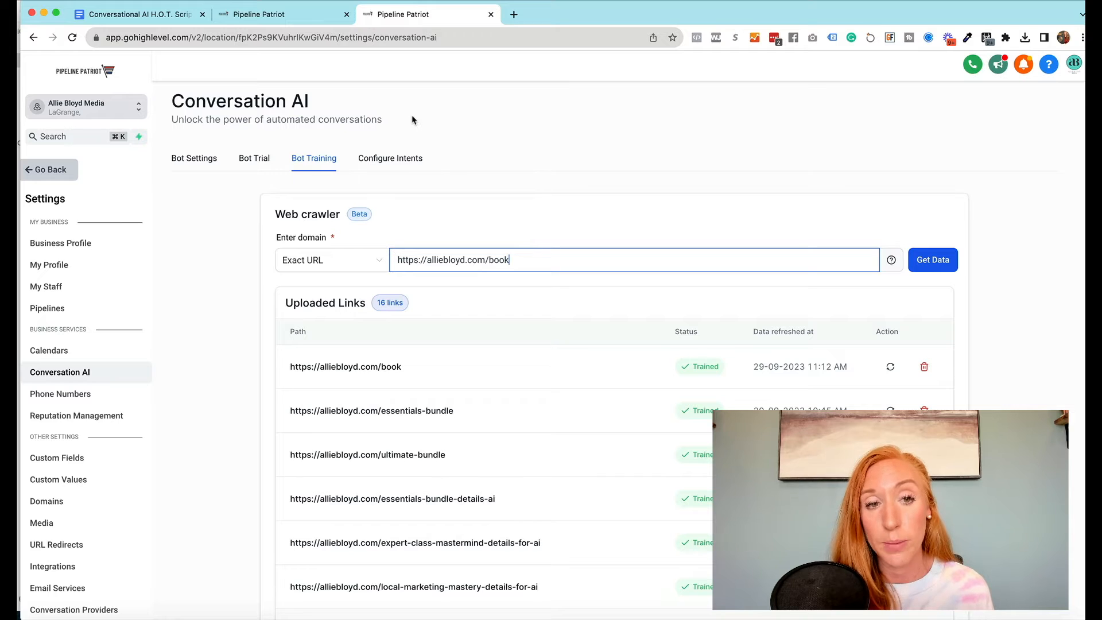
{"action": "scroll", "scroll_direction": "down", "scroll_amount": 3}
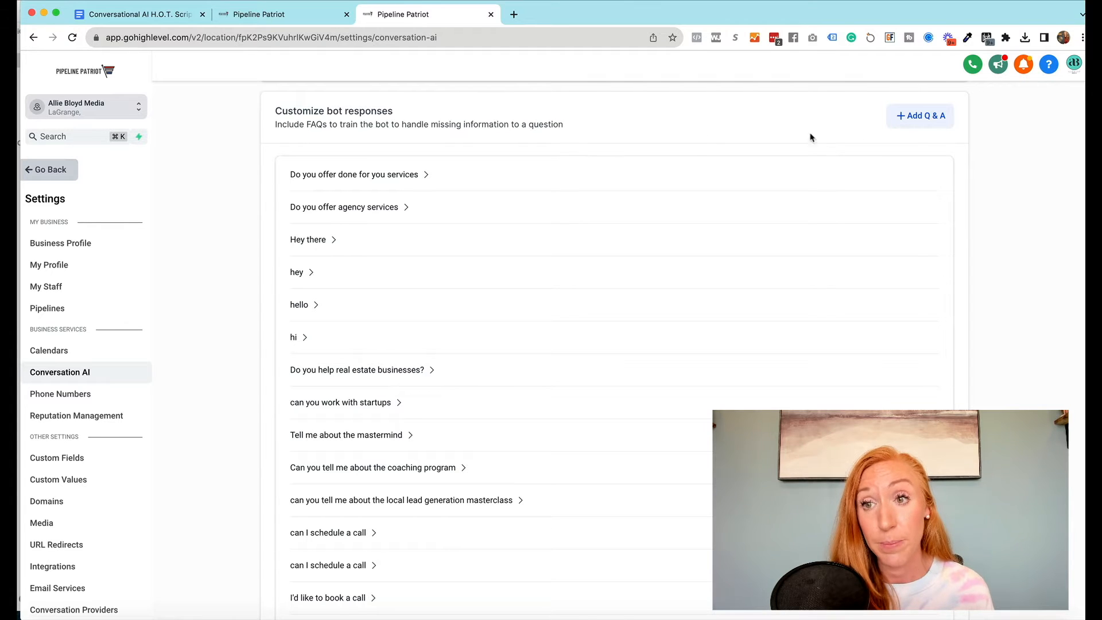
{"action": "mouse_move", "coordinate": [914, 124]}
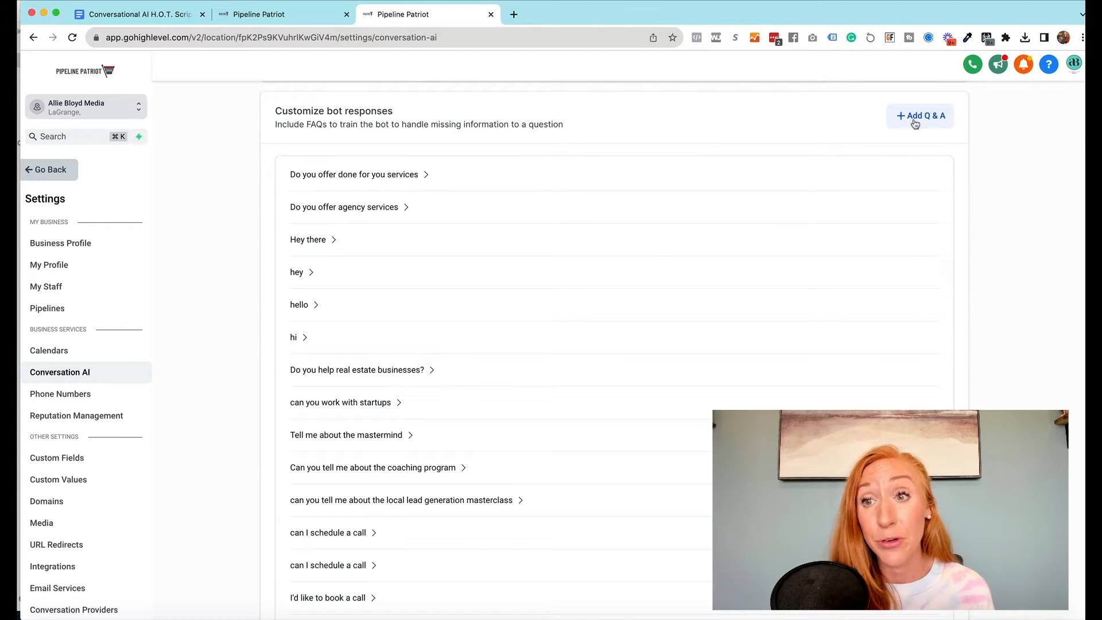
{"action": "left_click", "coordinate": [920, 115]}
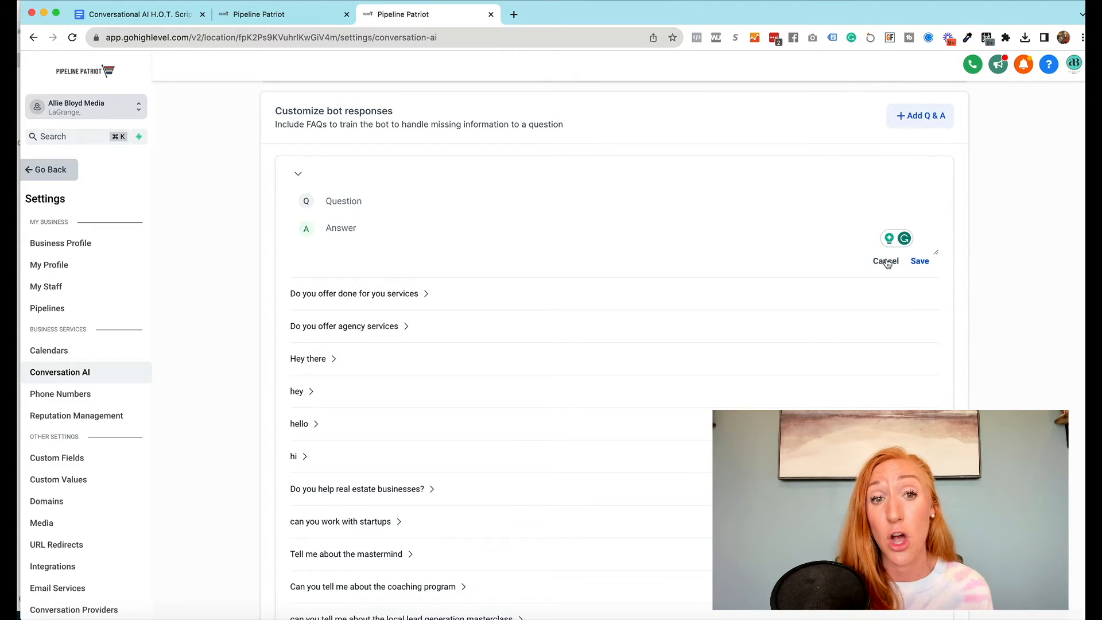
{"action": "left_click", "coordinate": [883, 260]}
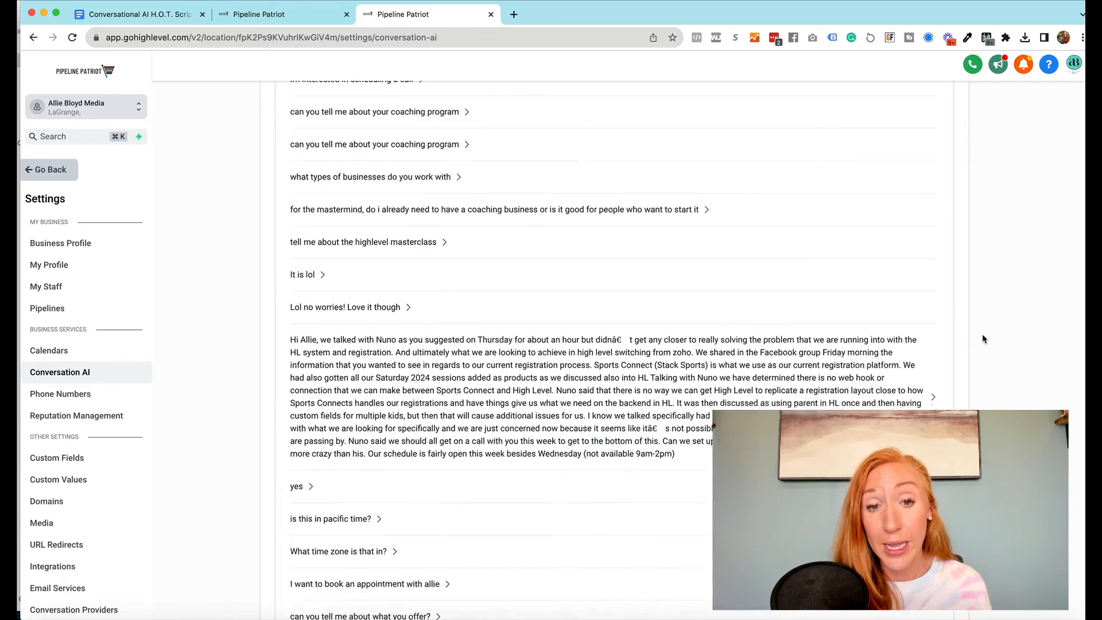
{"action": "left_click", "coordinate": [313, 157]}
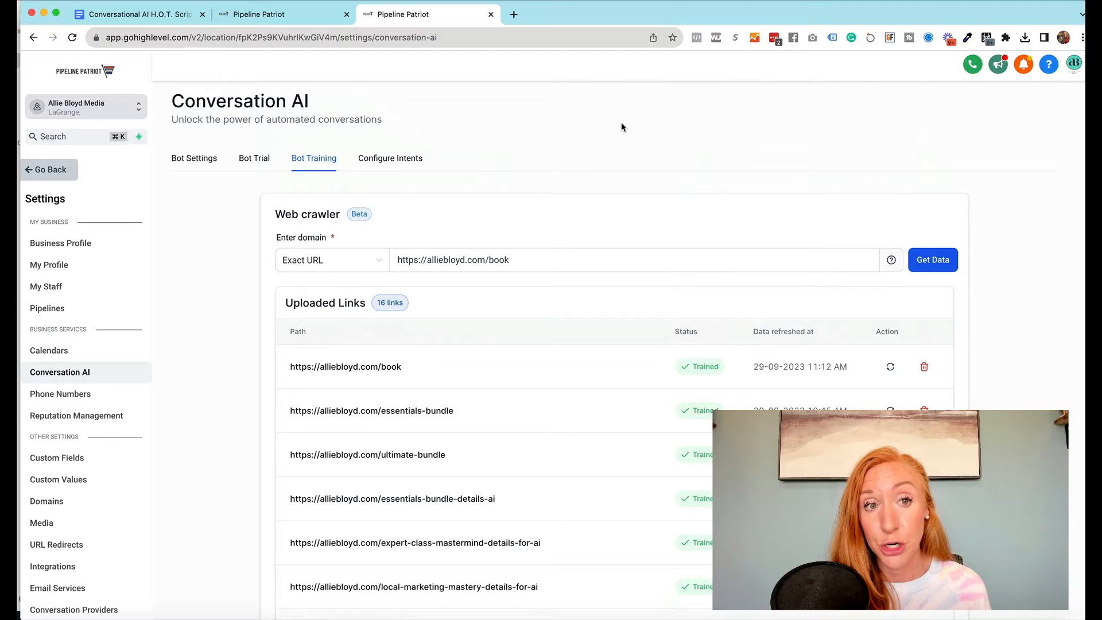
Send the trial chatbot 'Hi i'm looking to book an a…' as a booking request
{"action": "left_click", "coordinate": [254, 159]}
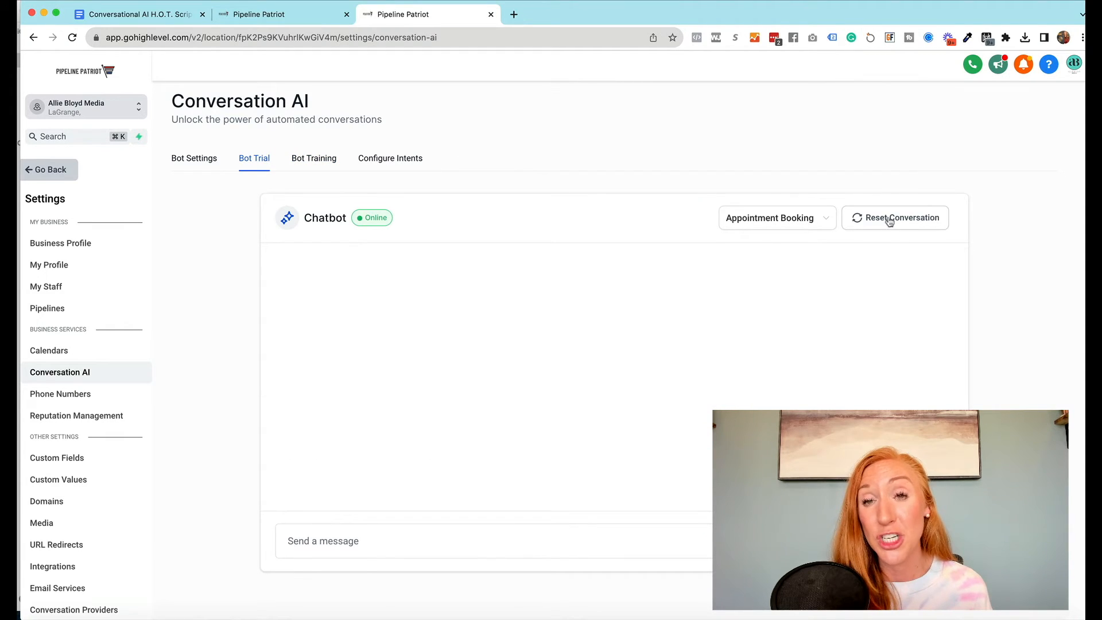
{"action": "mouse_move", "coordinate": [811, 178]}
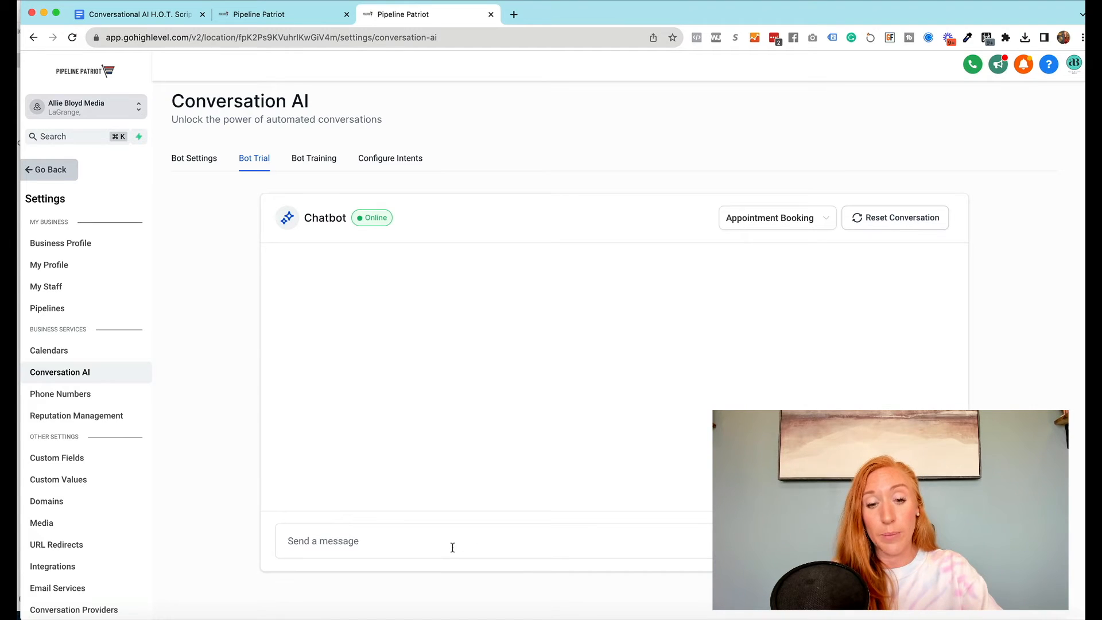
{"action": "type", "text": "Hi i'm loo"}
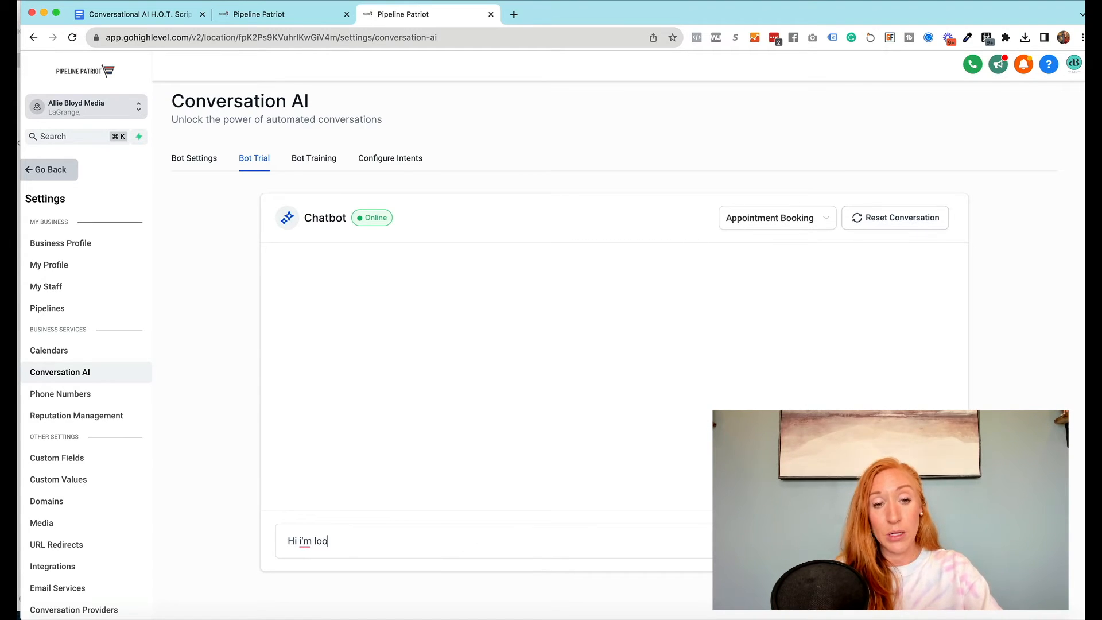
{"action": "type", "text": "king to book an a"}
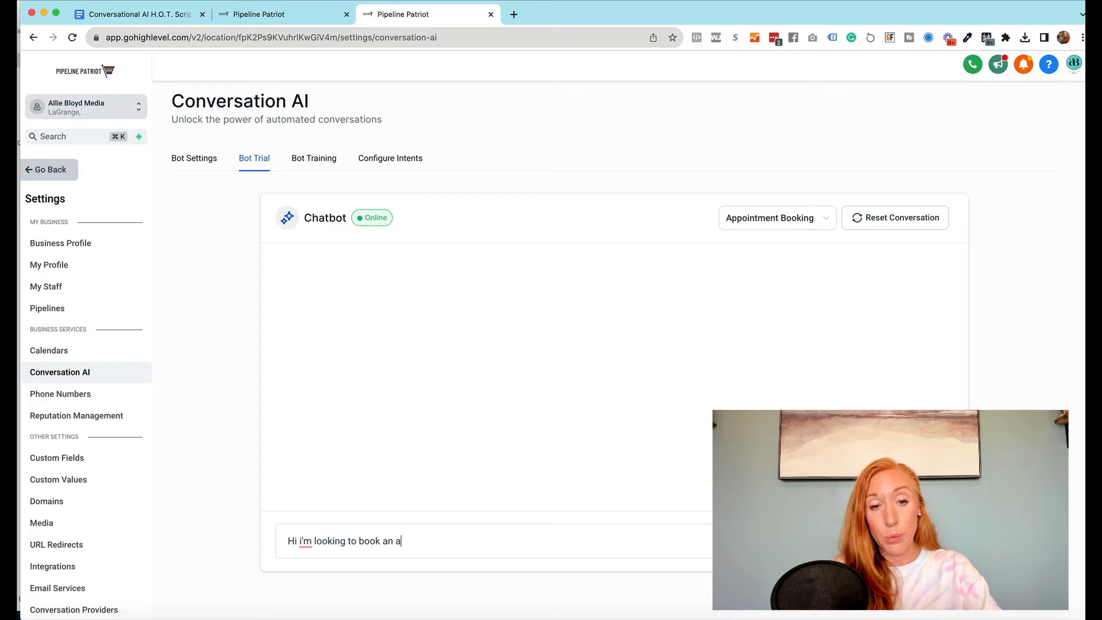
{"action": "key", "text": "enter"}
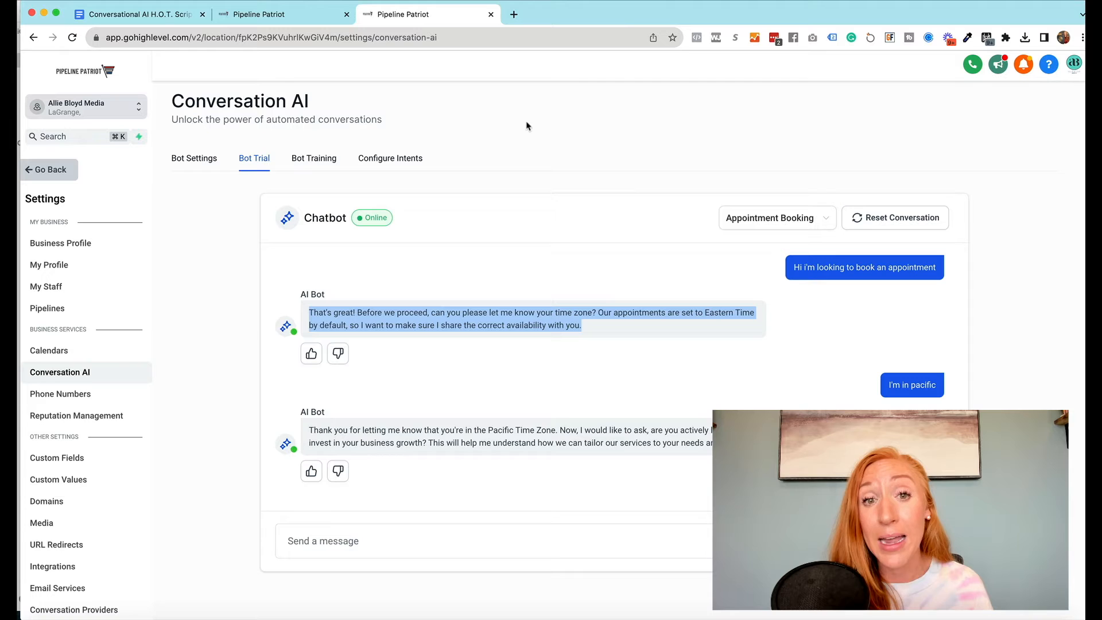
{"action": "mouse_move", "coordinate": [600, 338]}
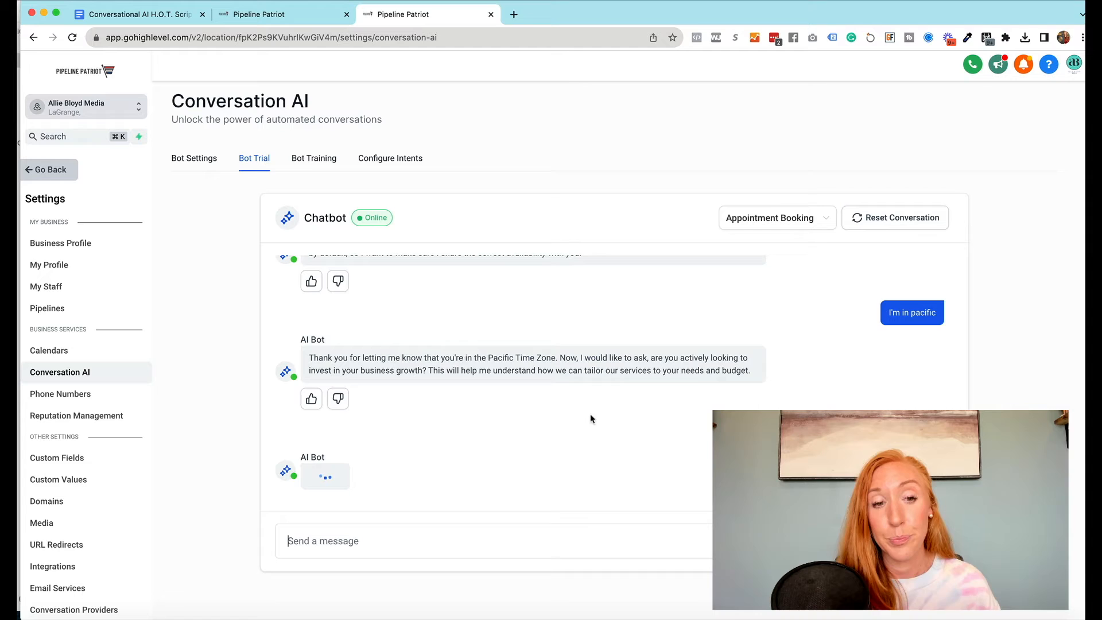
Reply 'Yes i am' and '100k a month' to the bot's qualifying questions
{"action": "type", "text": "Yes i am"}
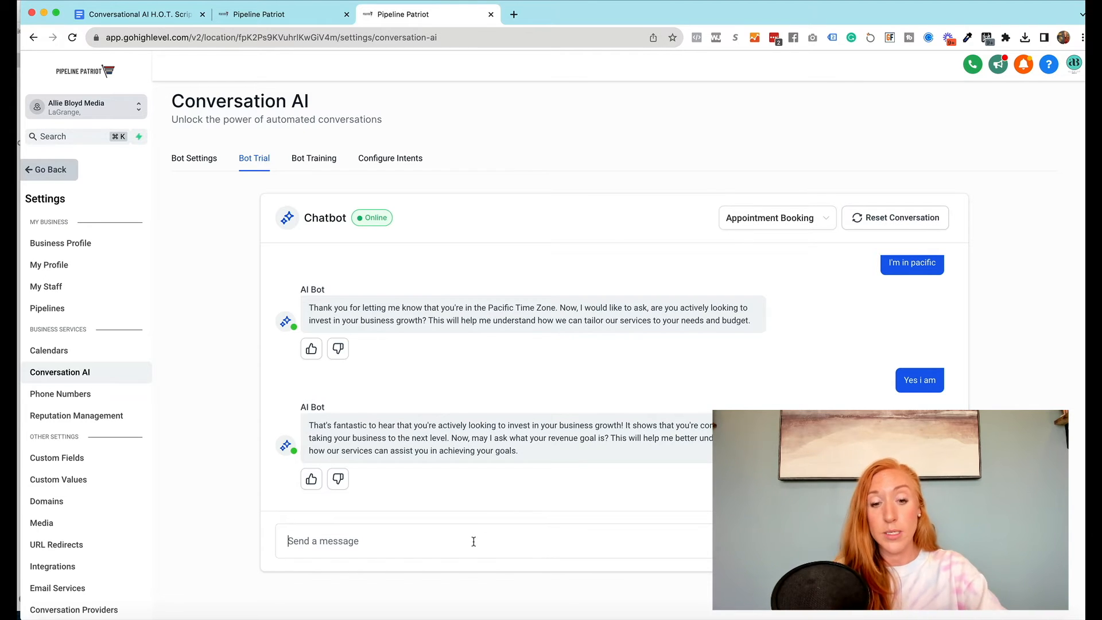
{"action": "type", "text": "100k a"}
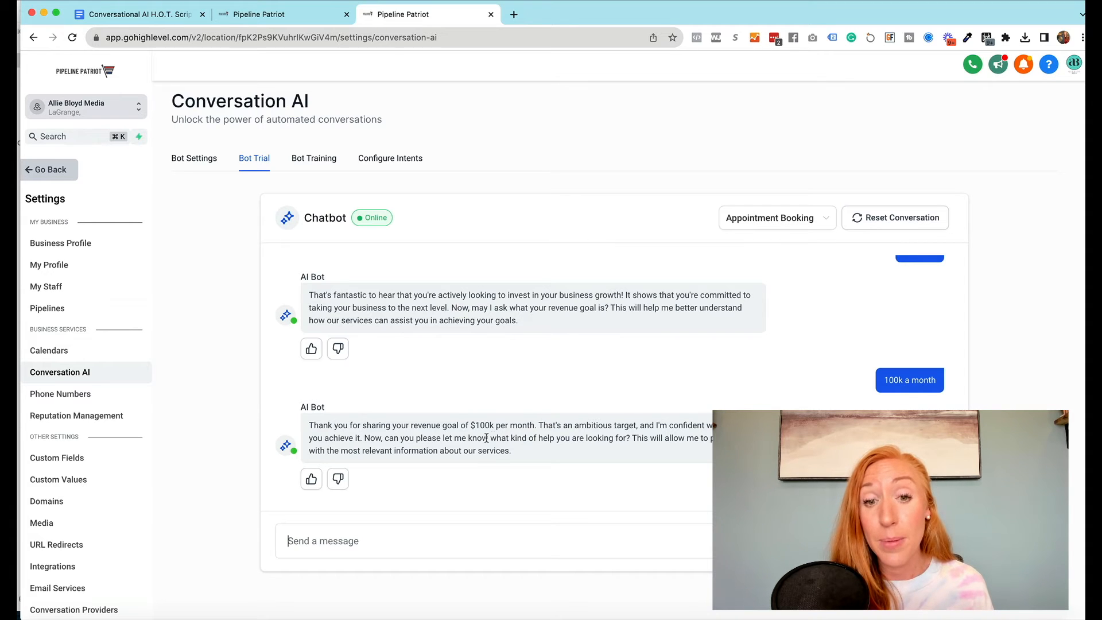
Edit the bot's reply to '100k a month' to drop the dollar amount and retrain the bot
{"action": "left_click", "coordinate": [311, 479]}
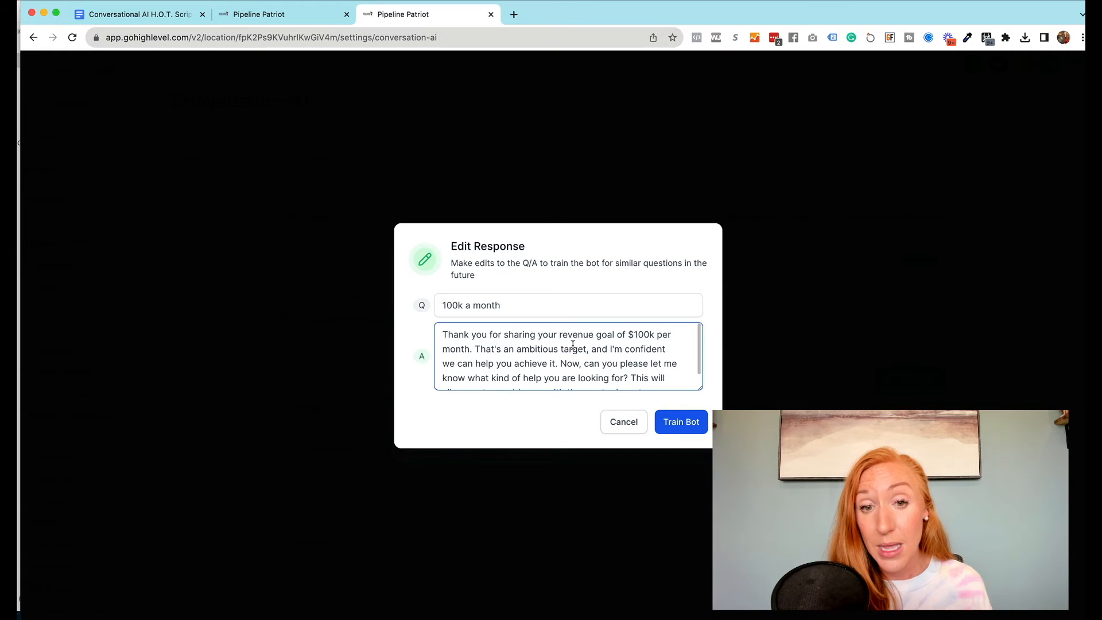
{"action": "left_click_drag", "start_coordinate": [616, 335], "coordinate": [676, 334]}
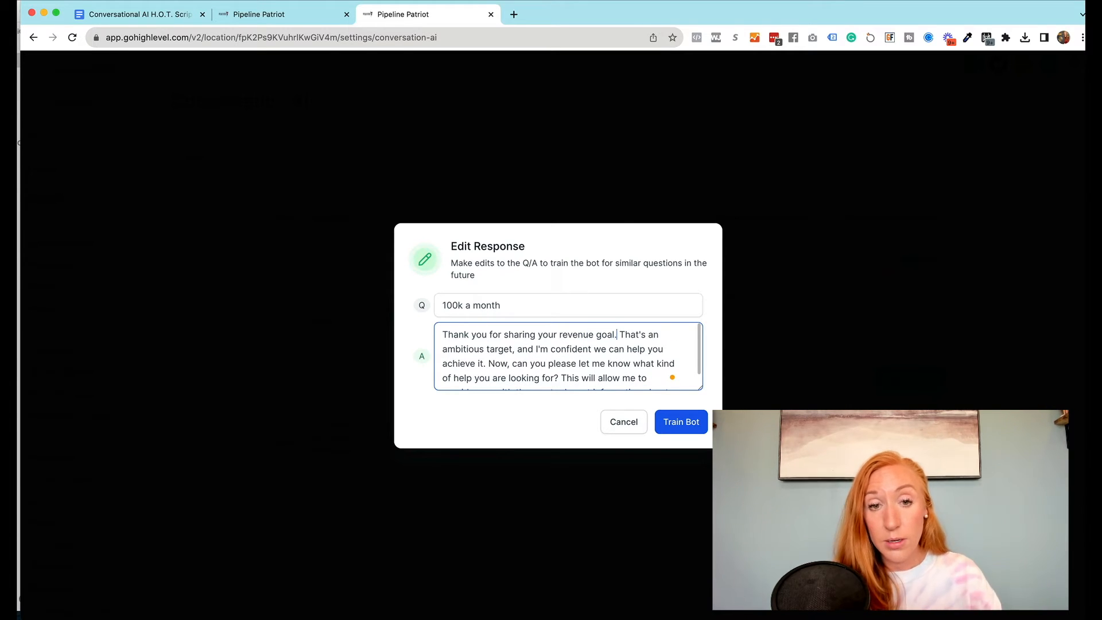
{"action": "scroll", "scroll_direction": "down", "scroll_amount": 3}
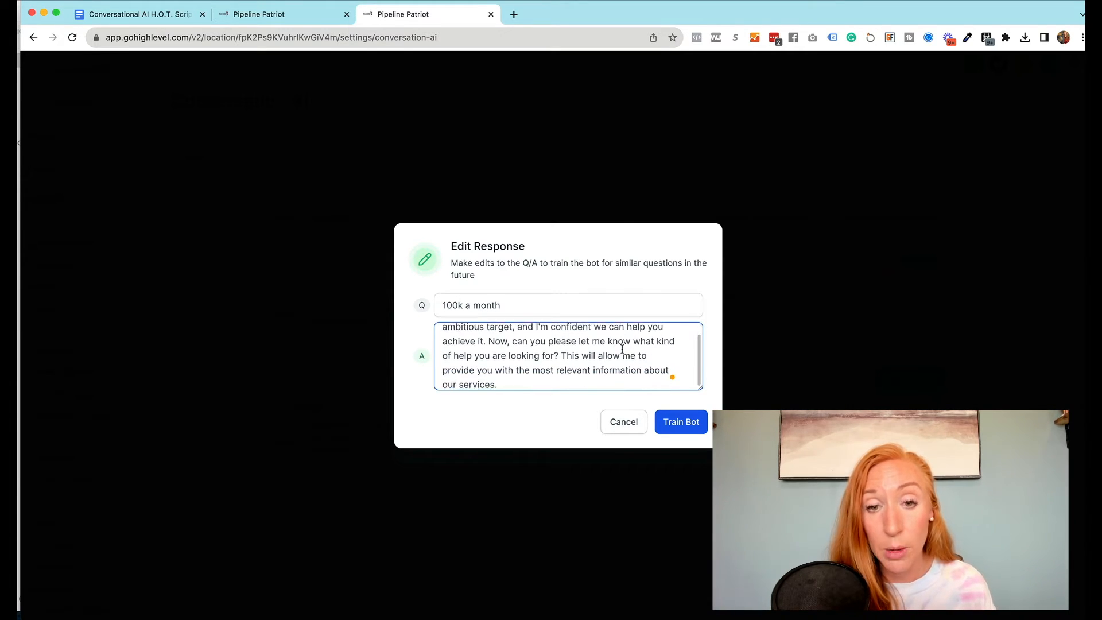
{"action": "left_click", "coordinate": [680, 422]}
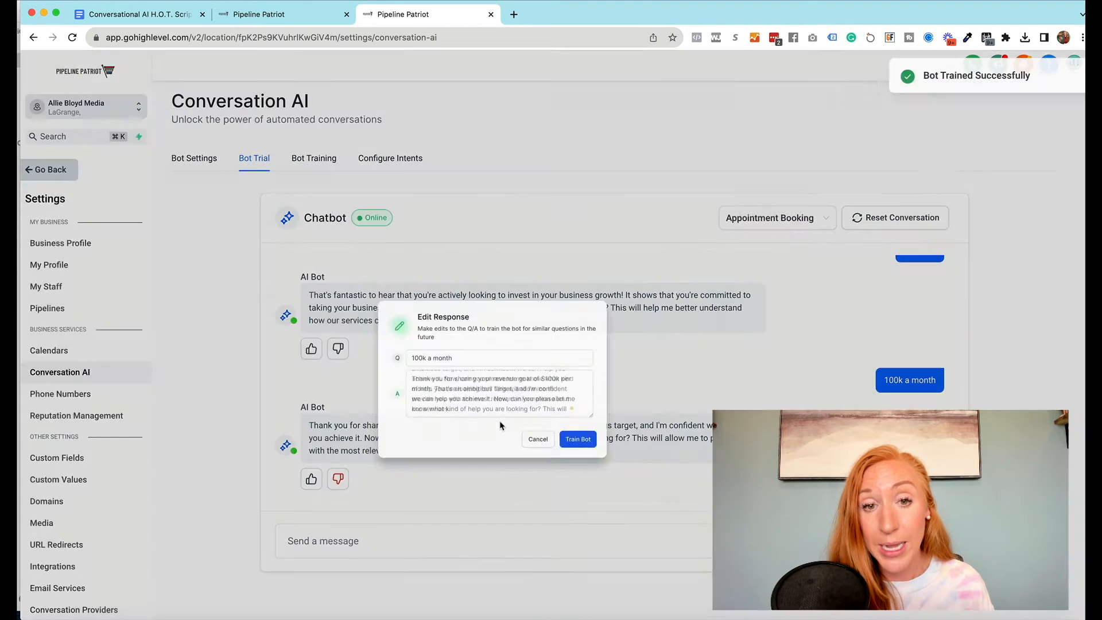
{"action": "left_click", "coordinate": [576, 438]}
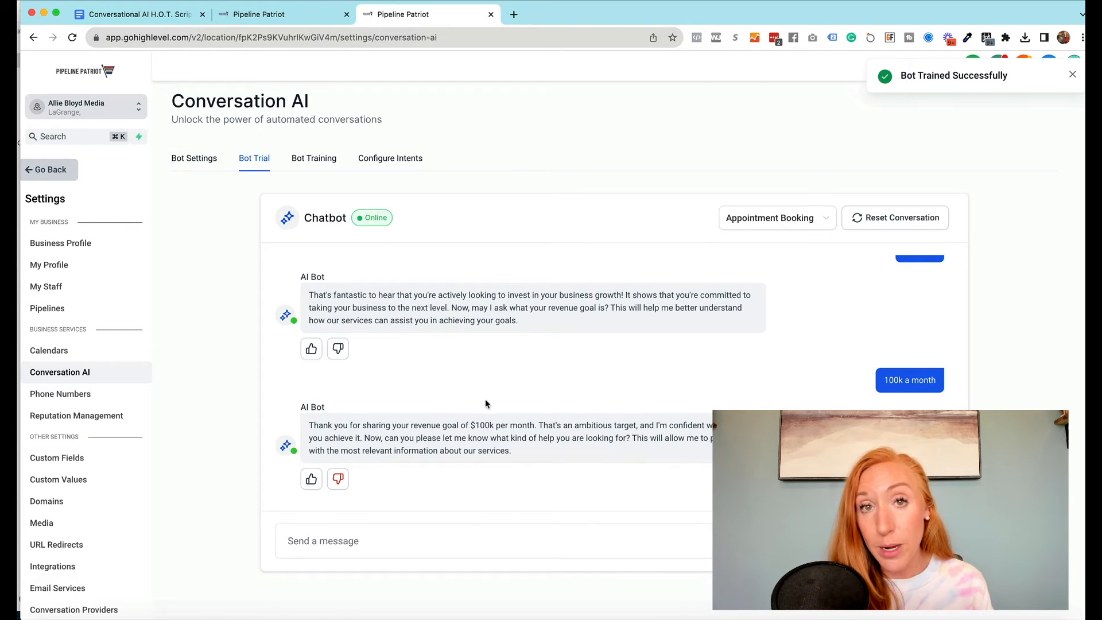
{"action": "mouse_move", "coordinate": [310, 136]}
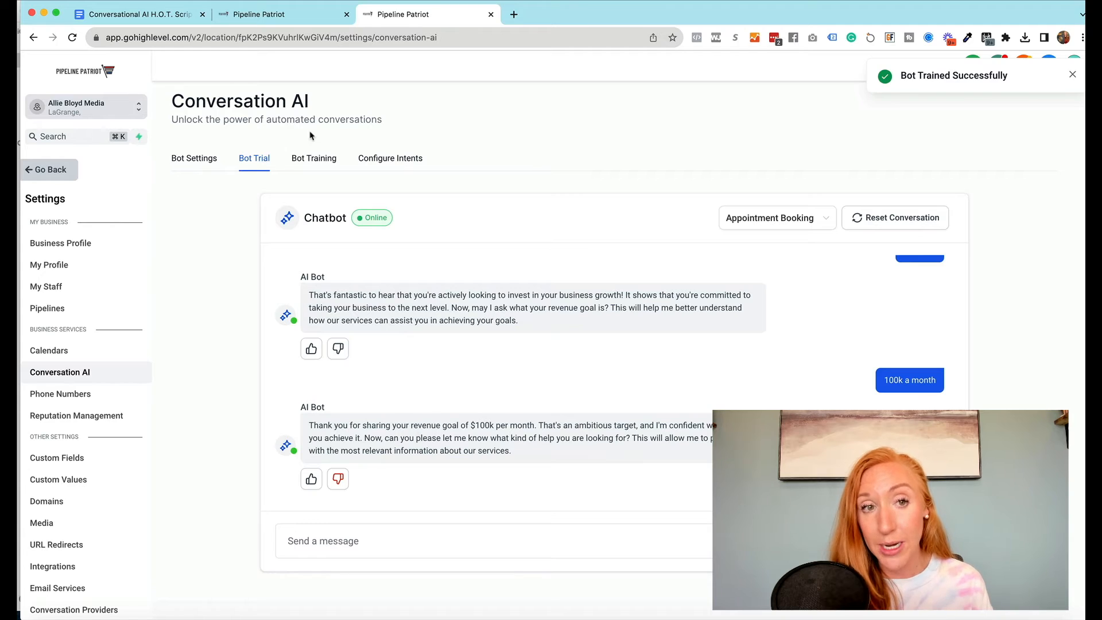
{"action": "mouse_move", "coordinate": [314, 158]}
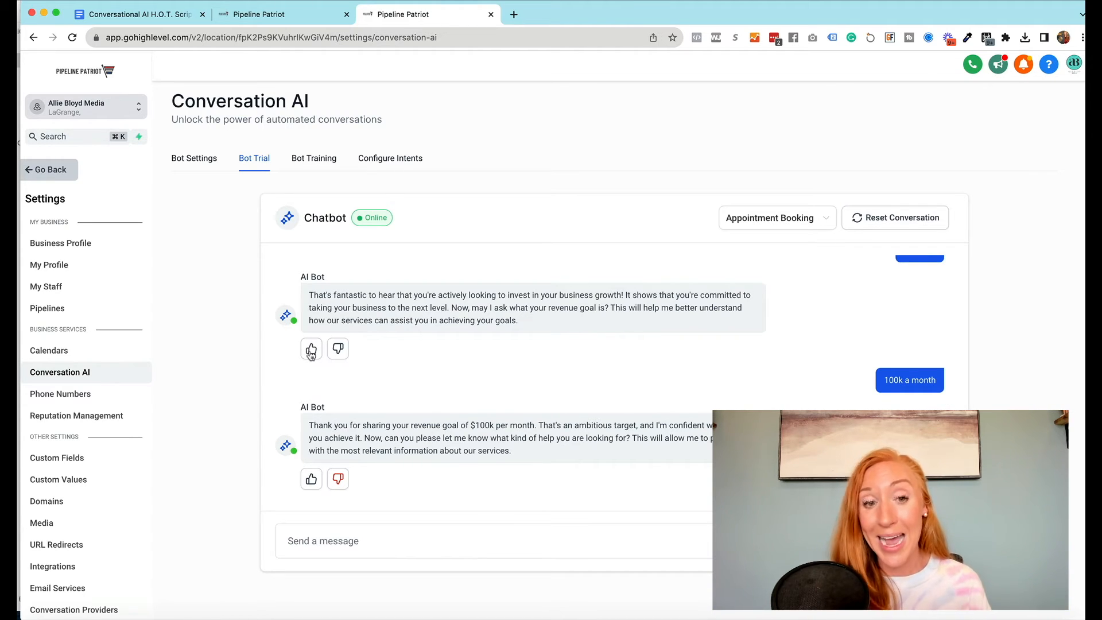
{"action": "mouse_move", "coordinate": [356, 542]}
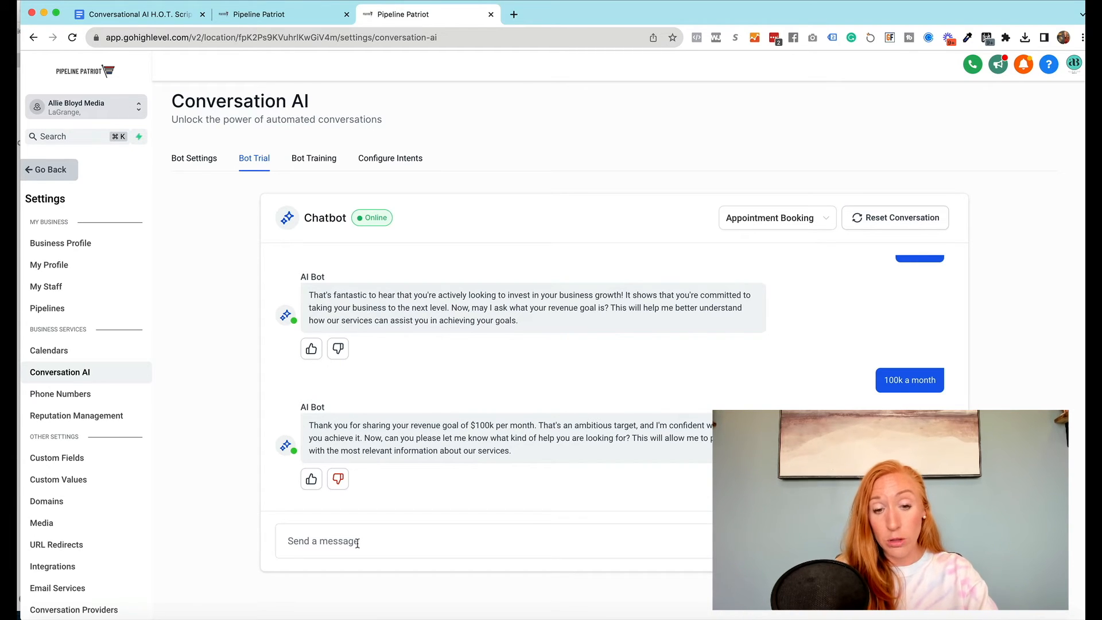
Send 'i need help setting up my systems' and receive five appointment slots
{"action": "type", "text": "i need help"}
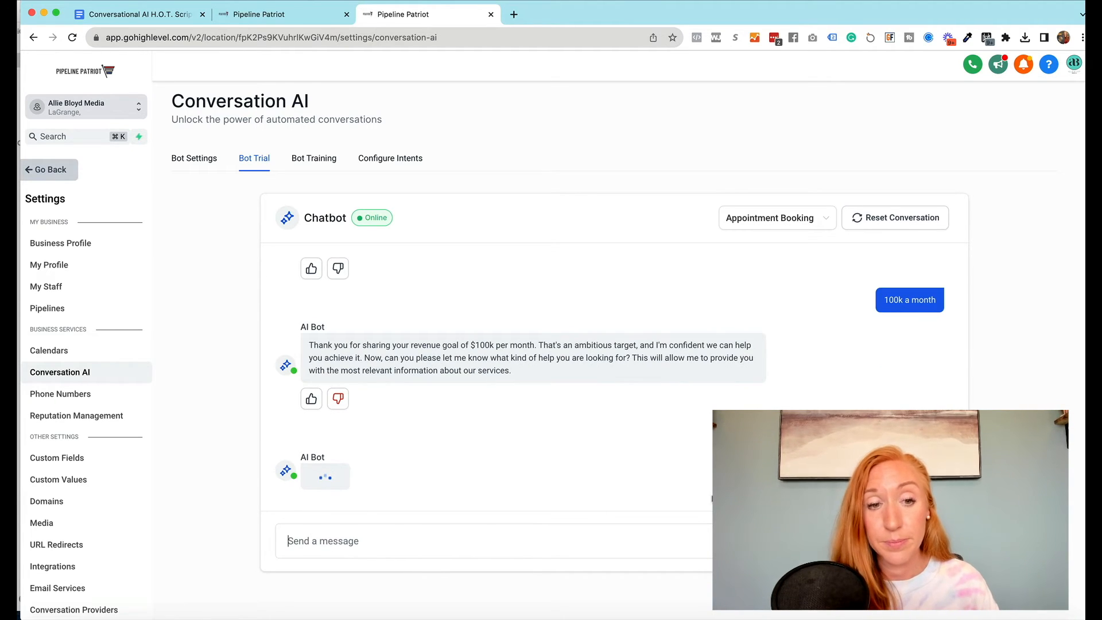
{"action": "mouse_move", "coordinate": [698, 201]}
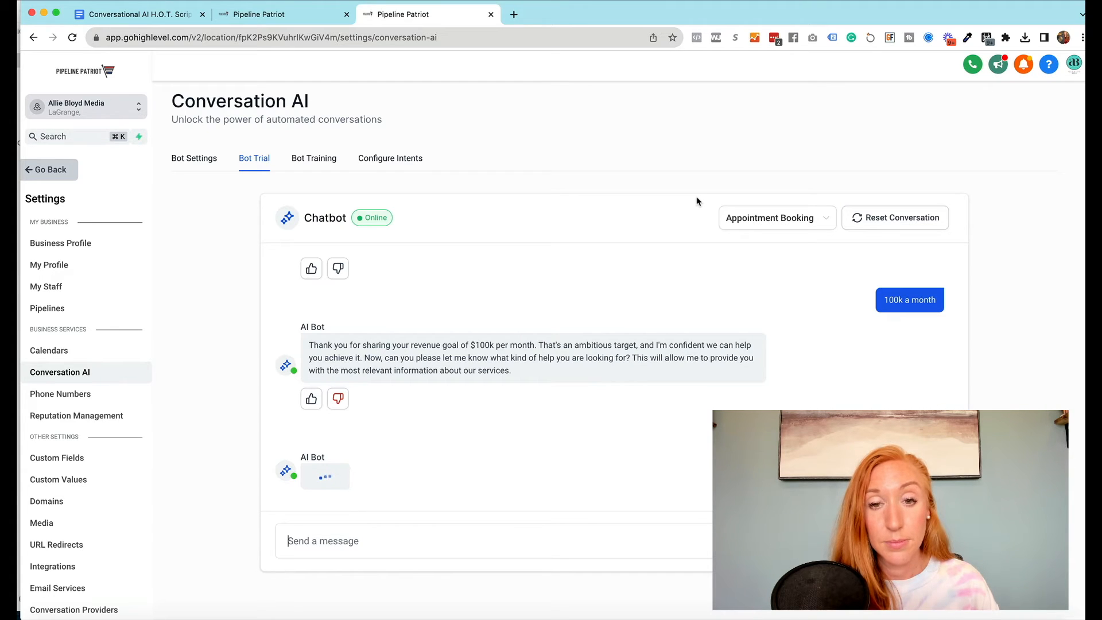
{"action": "type", "text": "i need help setting up my systems"}
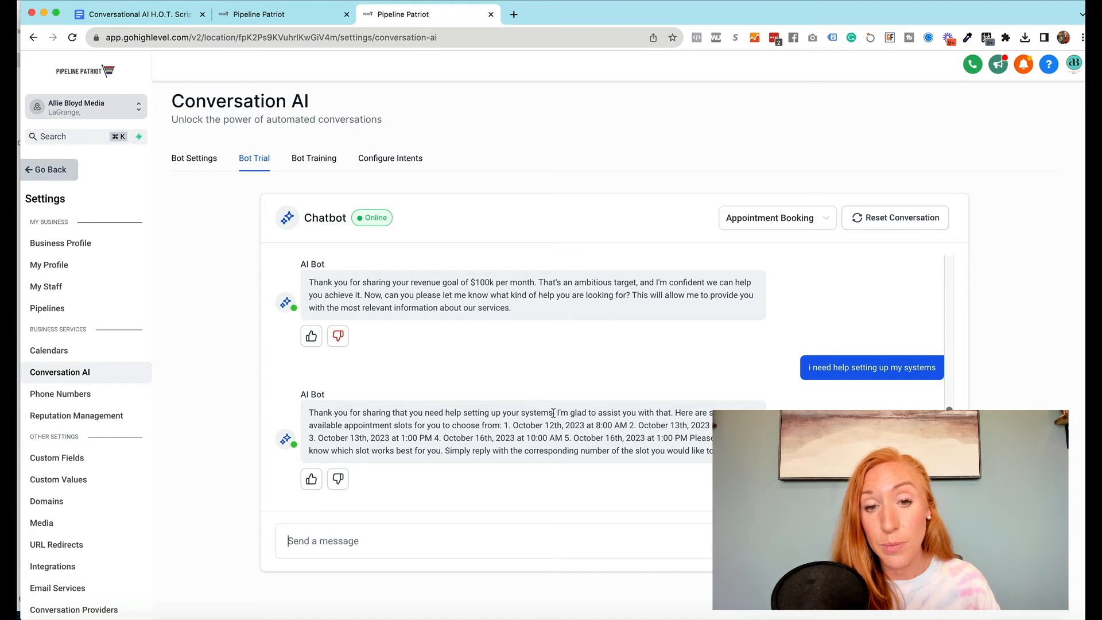
{"action": "left_click_drag", "start_coordinate": [456, 413], "coordinate": [555, 412]}
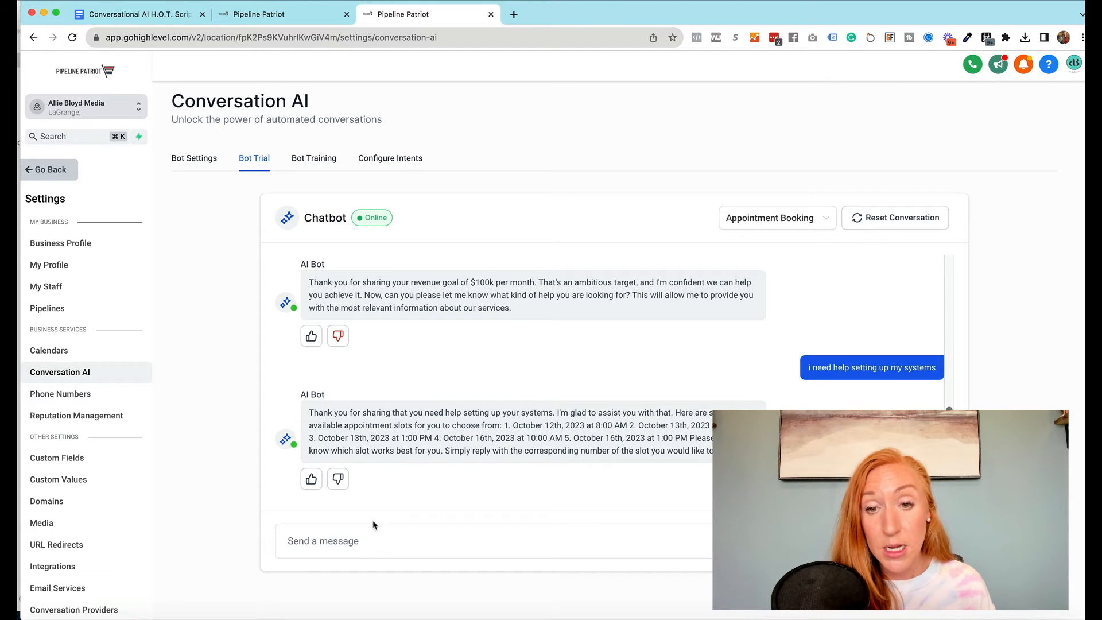
Ask 'Are these in pacific time' and get the five slots relisted in Pacific Time
{"action": "type", "text": "Are t"}
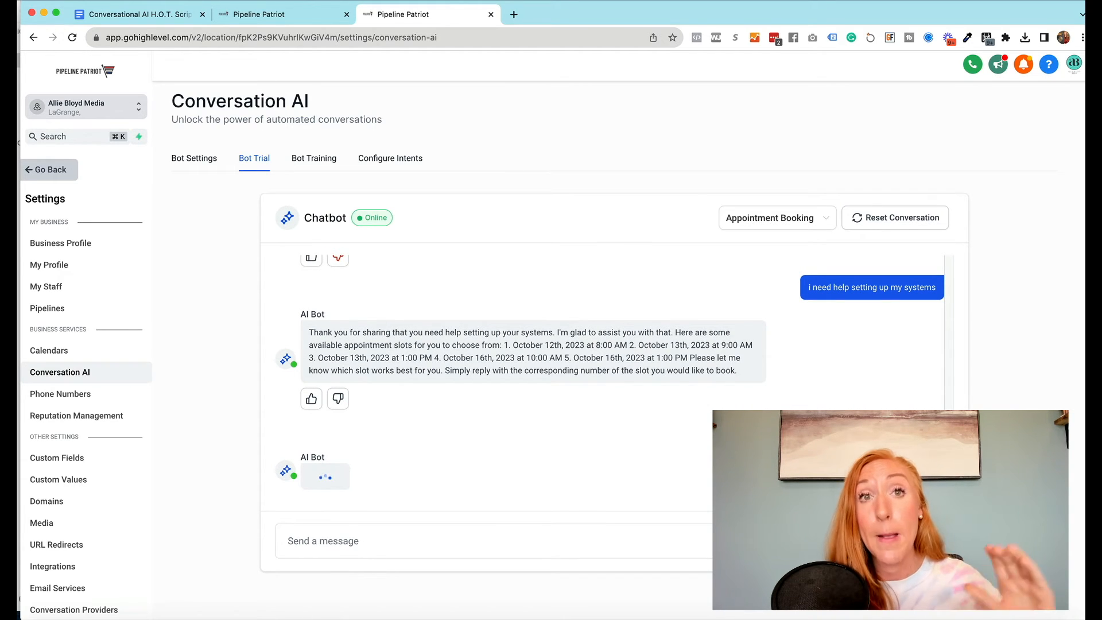
{"action": "type", "text": "Are these in pacific time"}
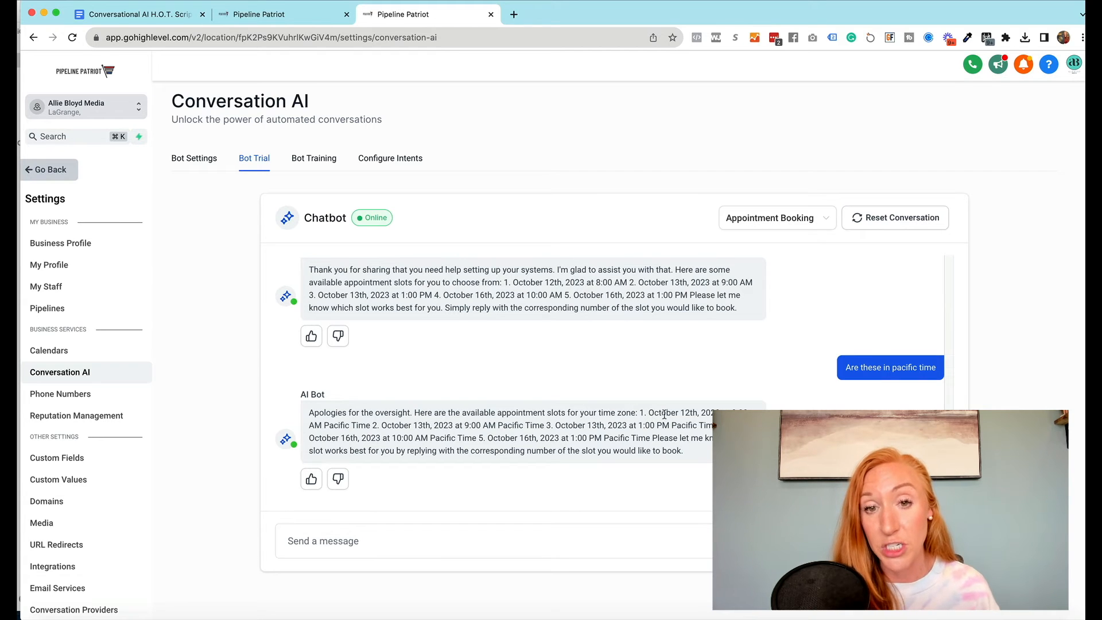
{"action": "mouse_move", "coordinate": [661, 434]}
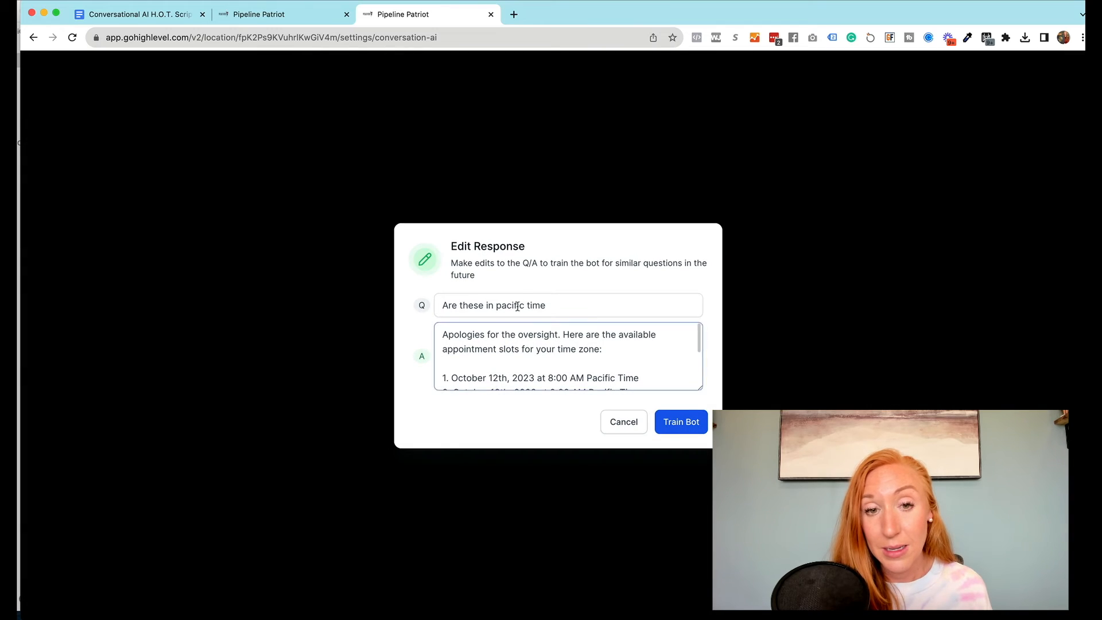
Replace the Pacific time answer with one saying times follow the shared time zone, and retrain
{"action": "triple_click", "coordinate": [548, 355]}
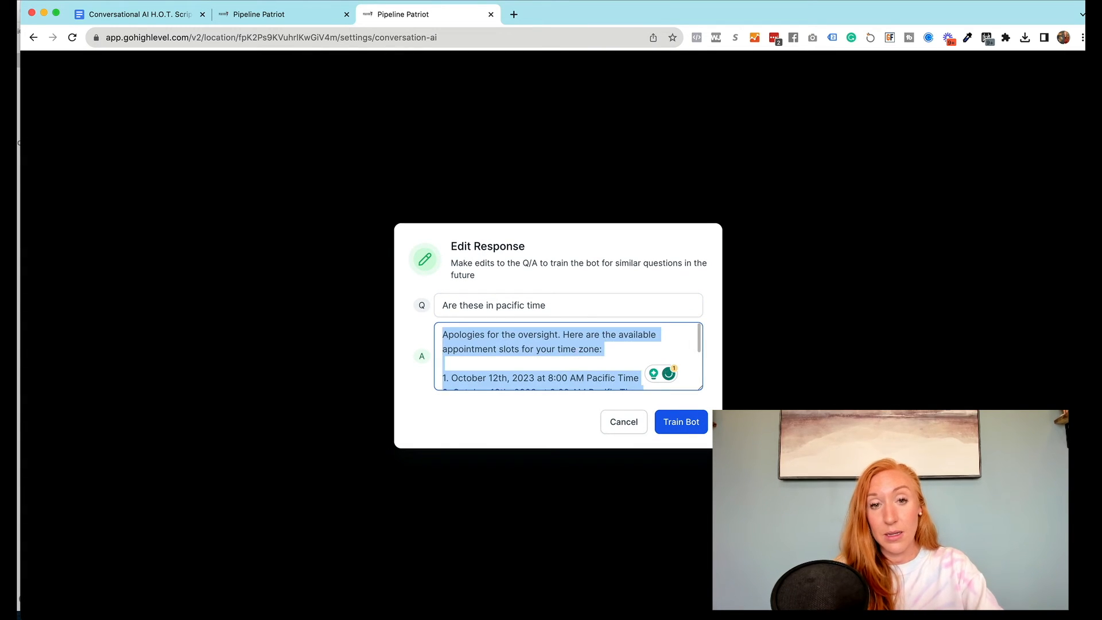
{"action": "type", "text": "Yes i've provided the times in"}
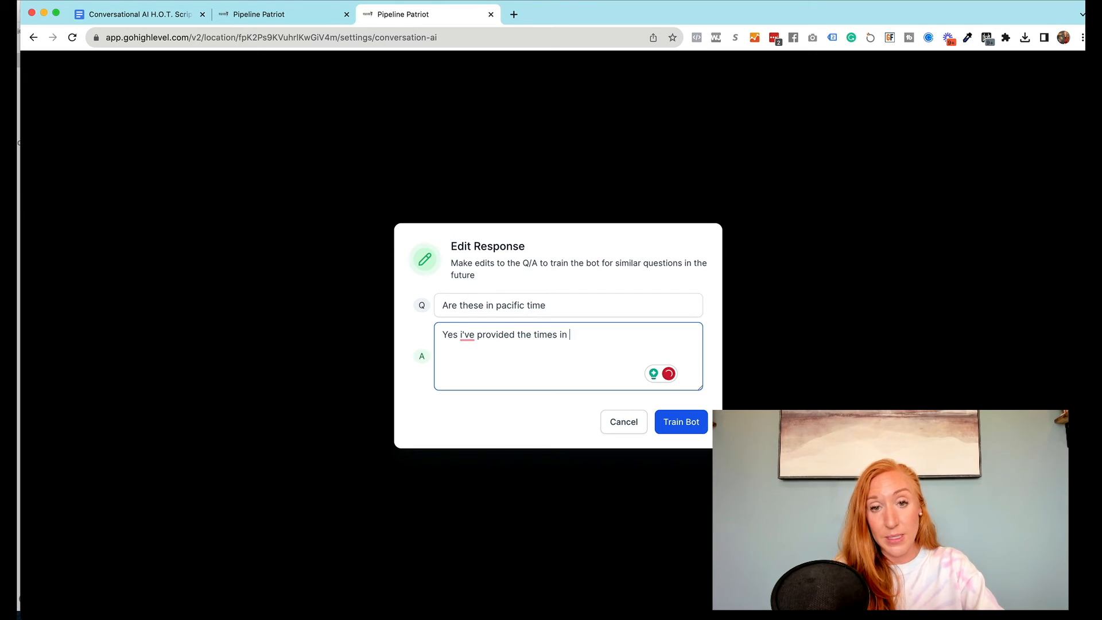
{"action": "type", "text": "your"}
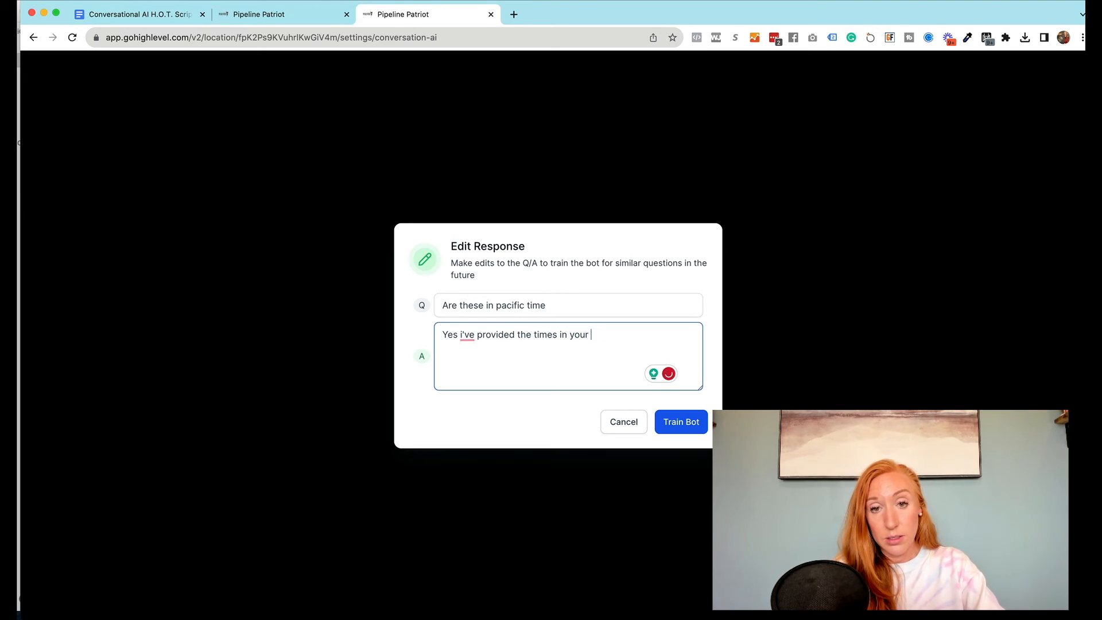
{"action": "type", "text": "the time zone"}
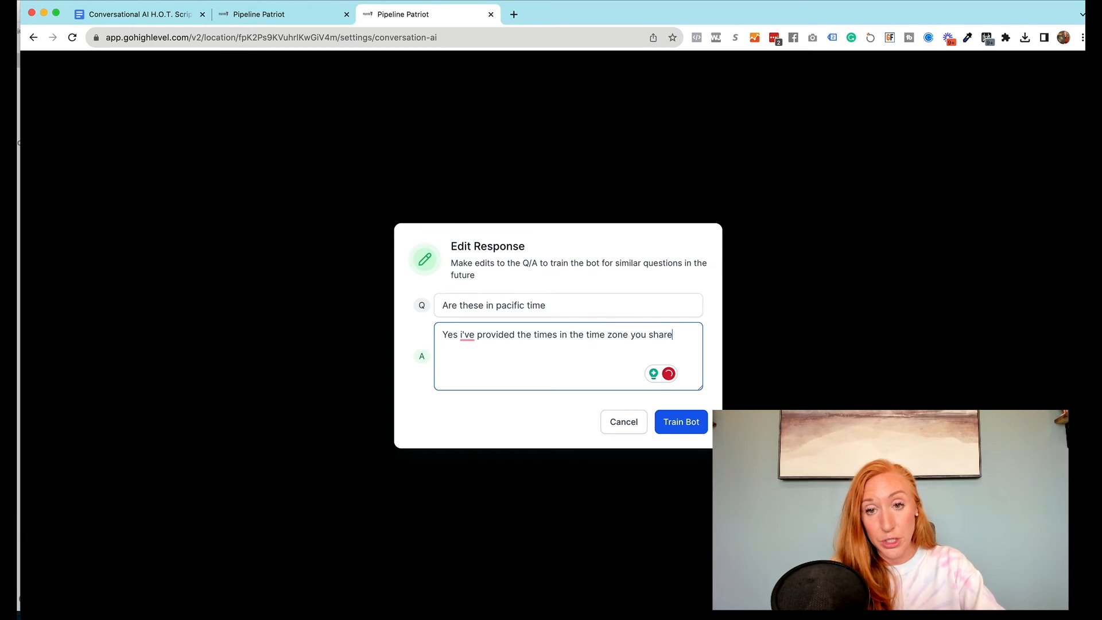
{"action": "left_click", "coordinate": [679, 422]}
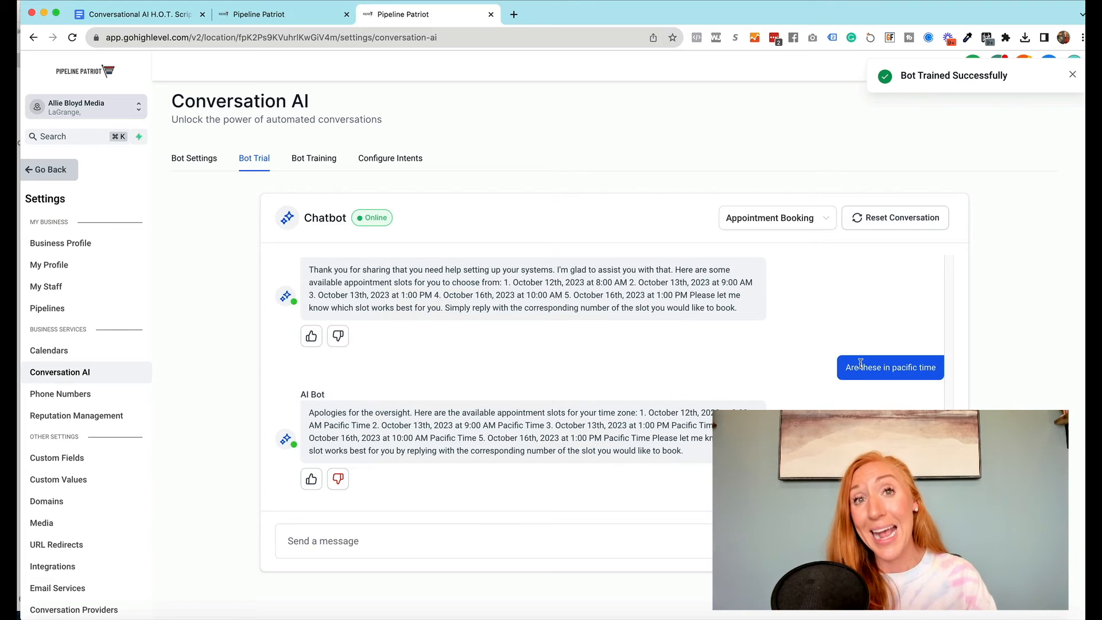
{"action": "mouse_move", "coordinate": [513, 450]}
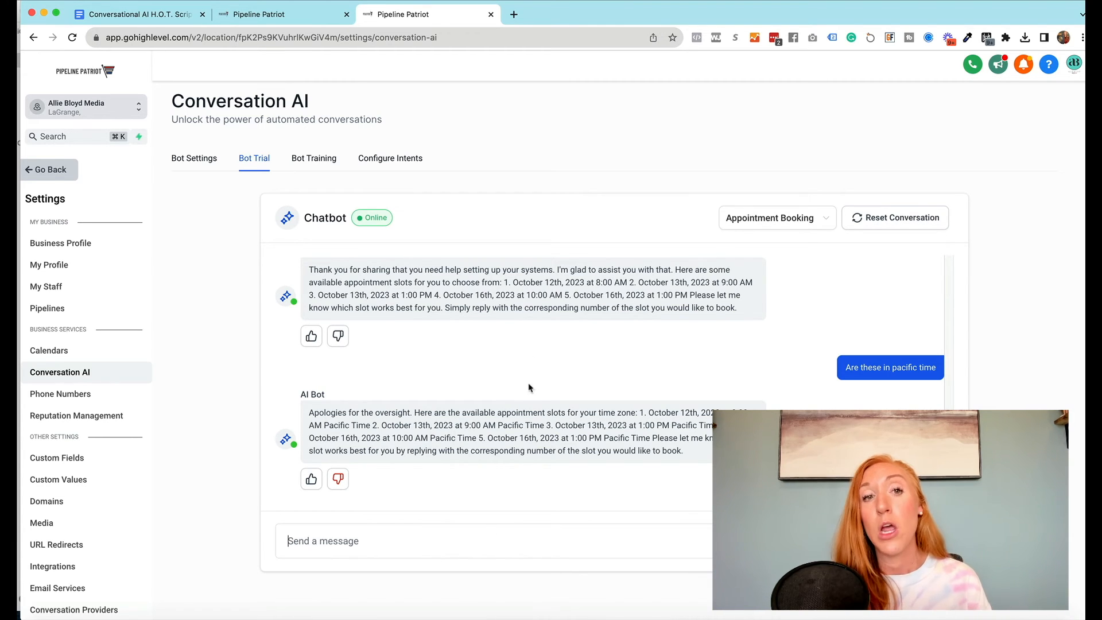
{"action": "scroll", "scroll_direction": "down", "scroll_amount": 3}
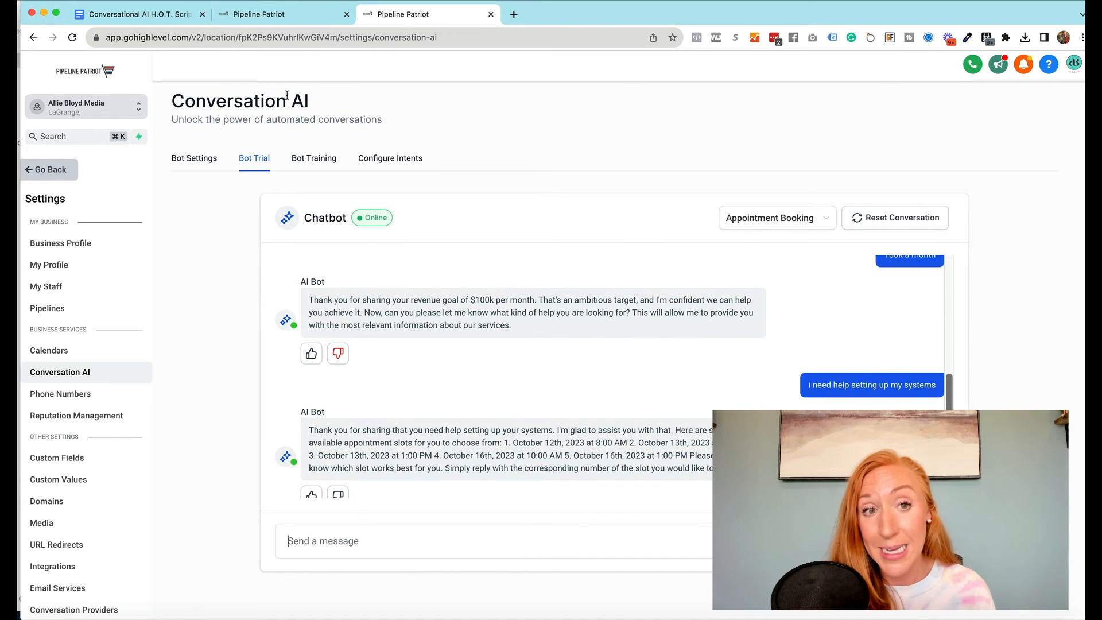
{"action": "left_click", "coordinate": [390, 159]}
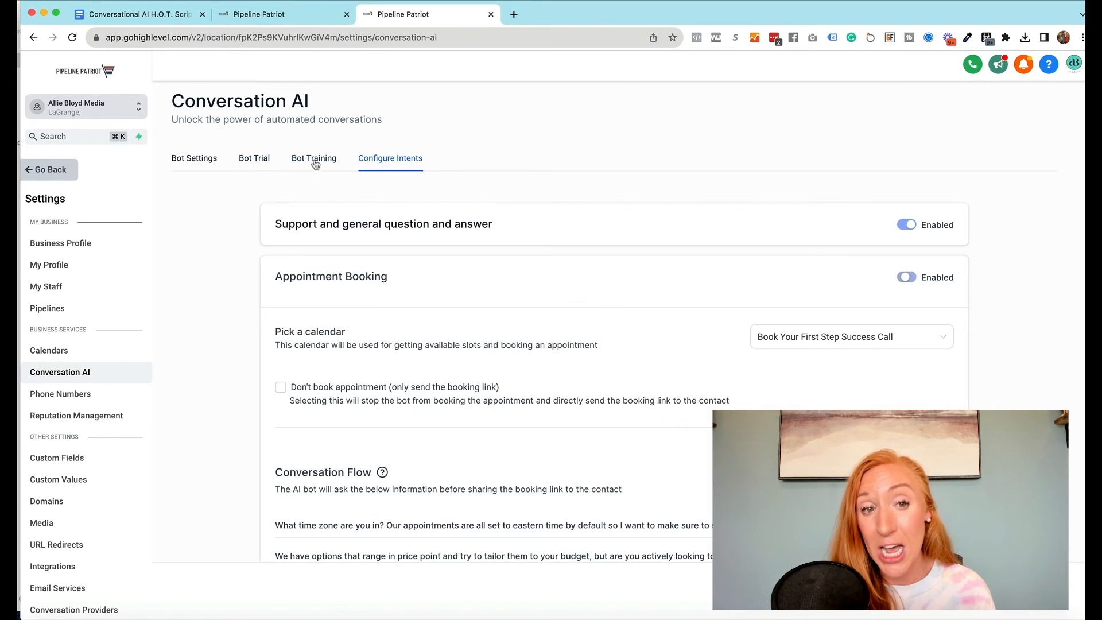
{"action": "scroll", "scroll_direction": "down", "scroll_amount": 3}
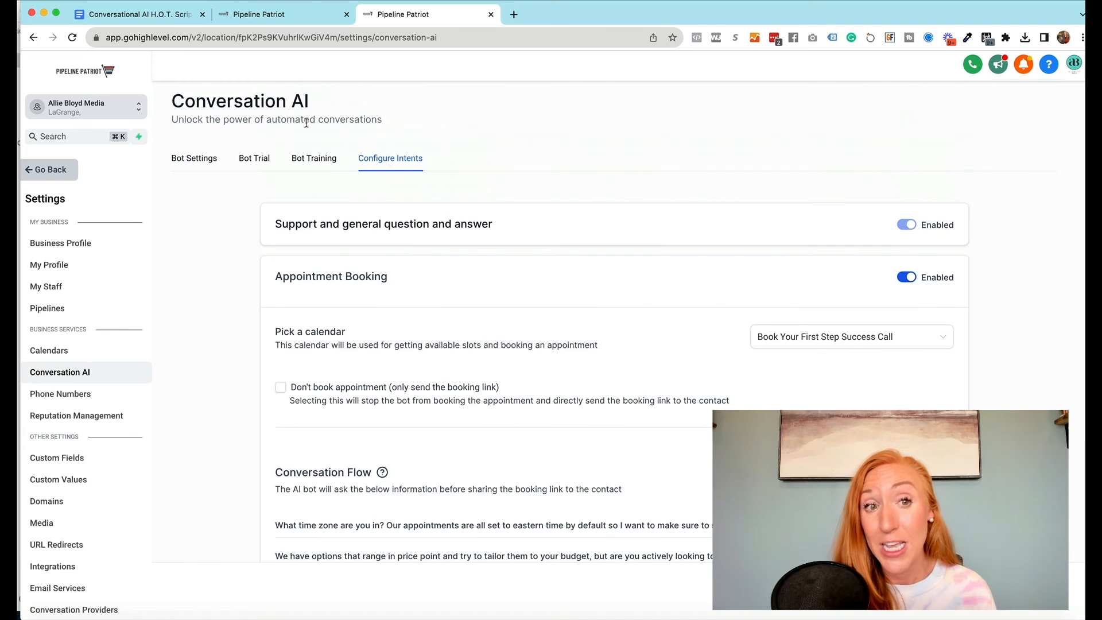
Look over the trained custom Q&A list in Bot Training, then go back to the Bot Trial chat
{"action": "left_click", "coordinate": [313, 158]}
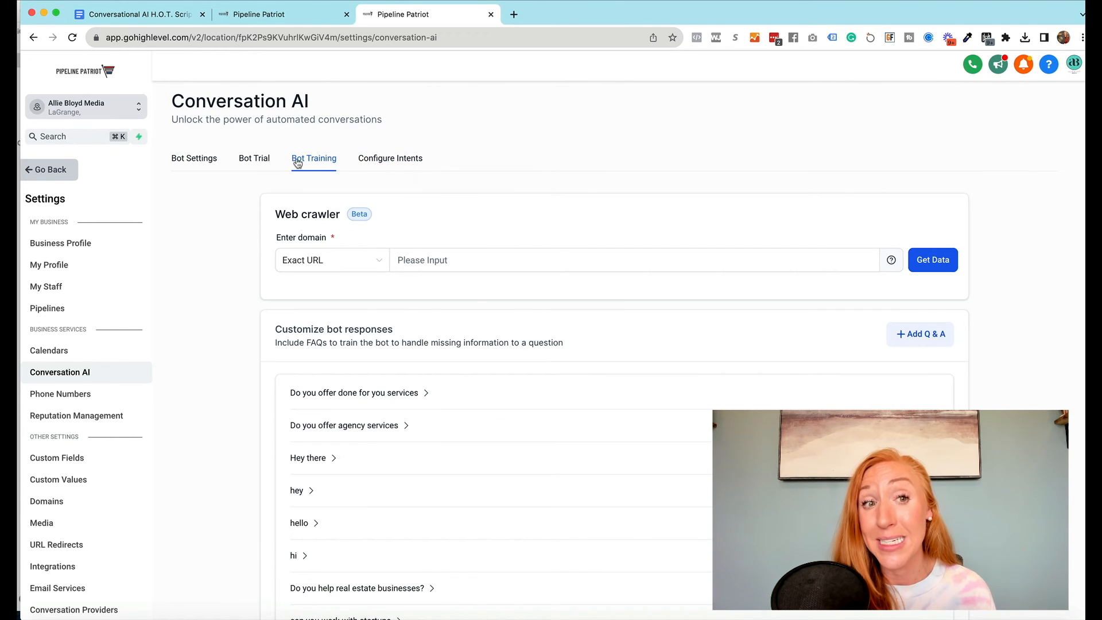
{"action": "left_click", "coordinate": [253, 157]}
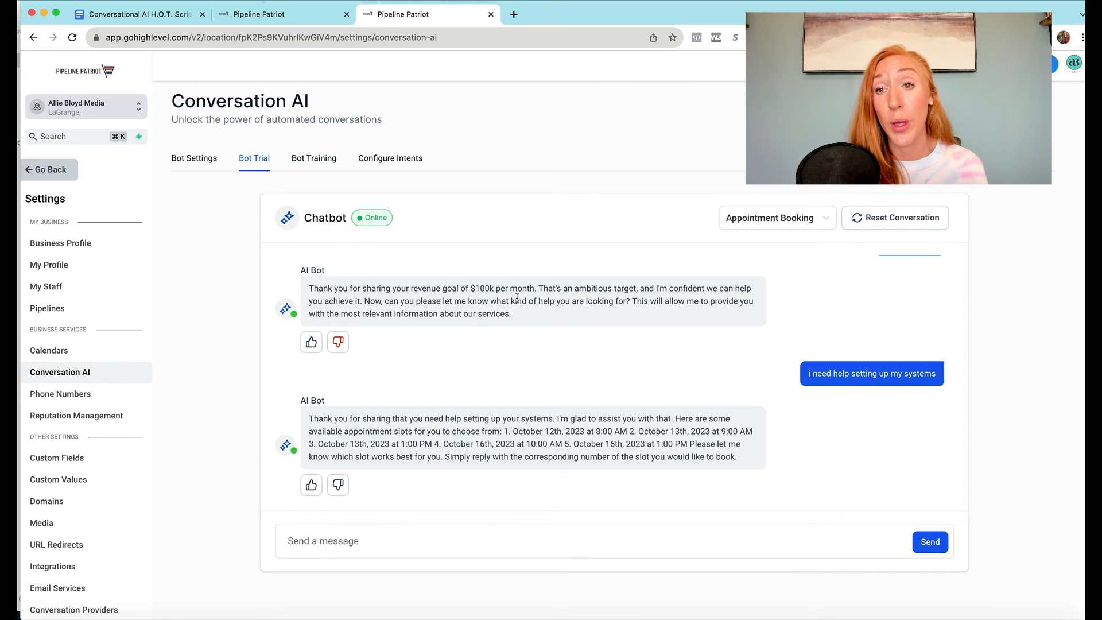
{"action": "mouse_move", "coordinate": [672, 73]}
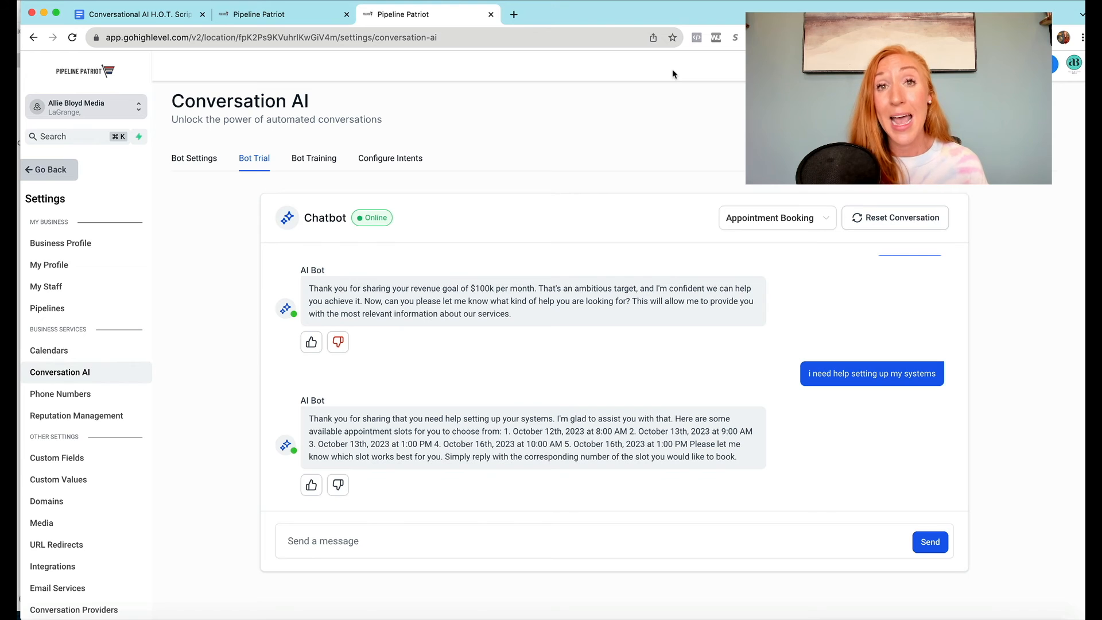